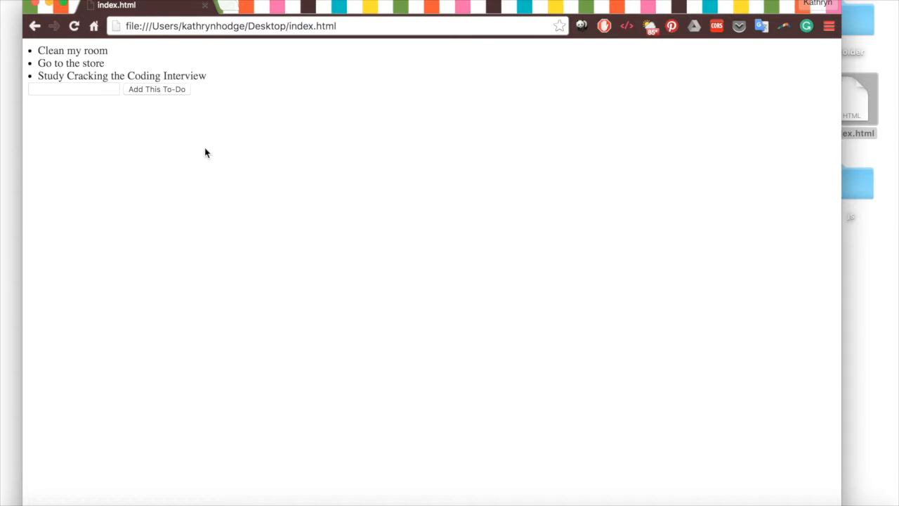
pyautogui.moveTo(31, 113)
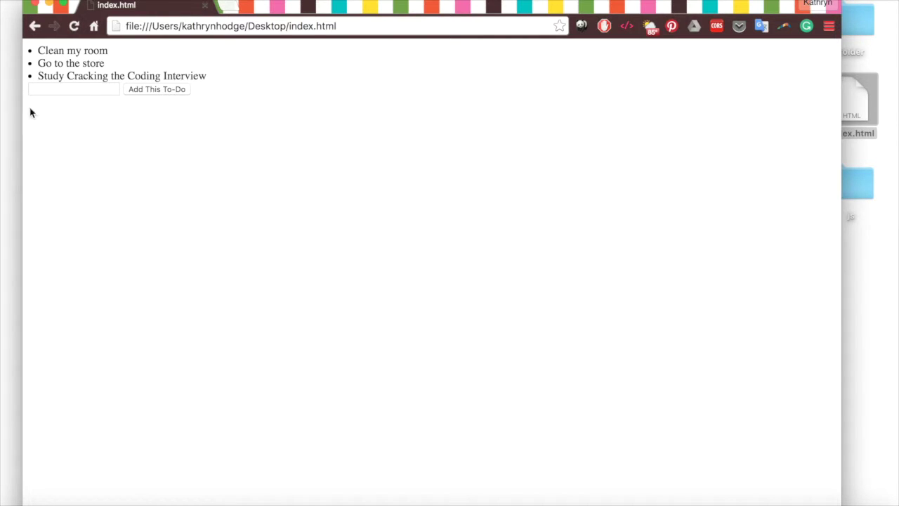
pyautogui.moveTo(234, 175)
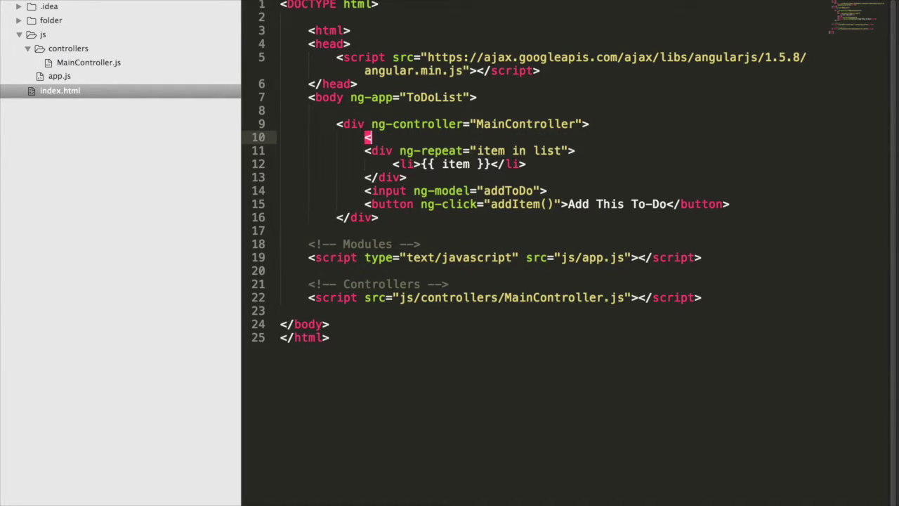
# Step: Type the h3 headings 'Things I Need to Do:' and 'Books I Need to Buy:' around the to-do list
pyautogui.write('<h3>')
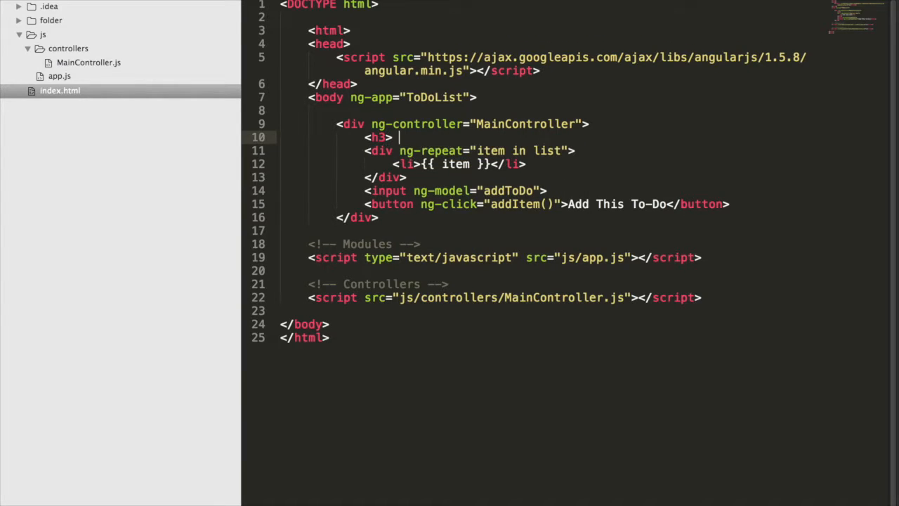
pyautogui.write('Things I')
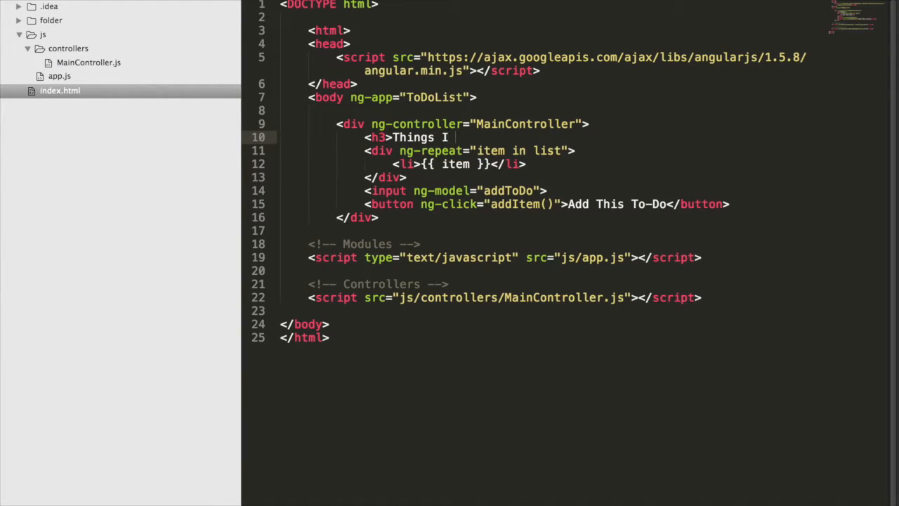
pyautogui.write('Need to Do:')
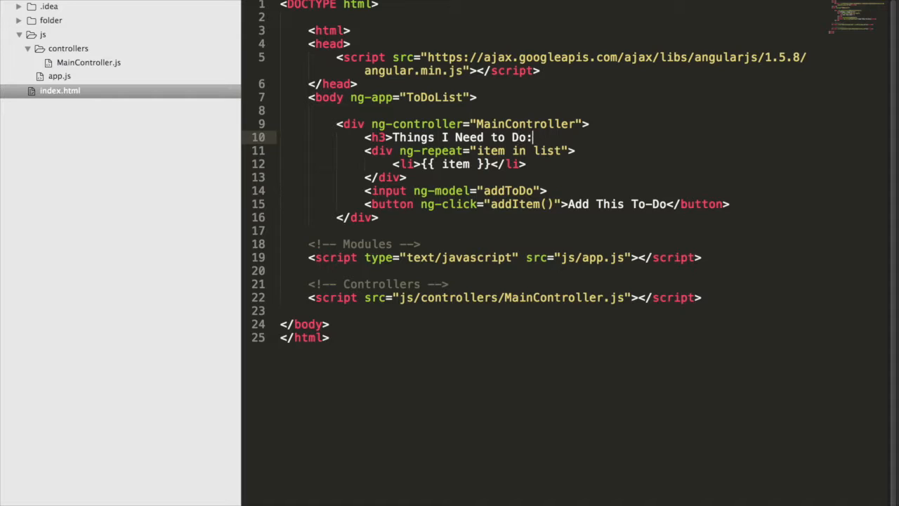
pyautogui.write('</h3>')
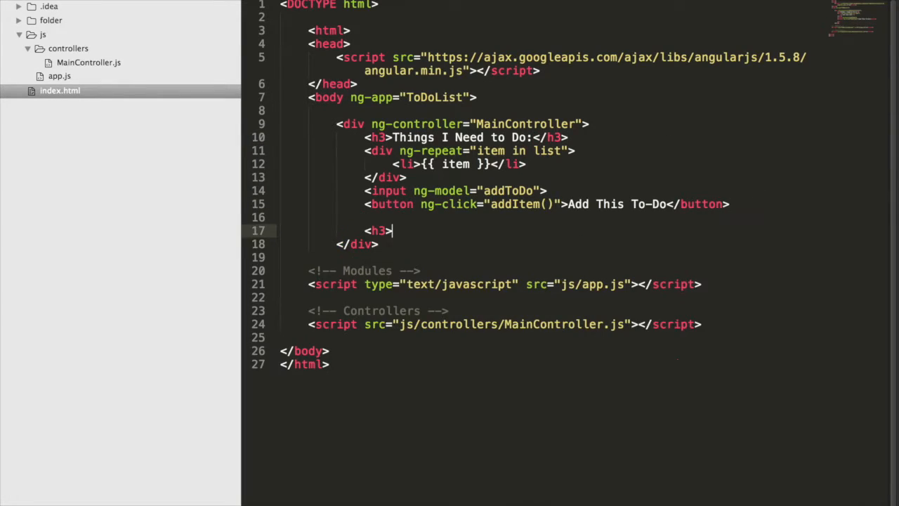
pyautogui.write('Books I Ne')
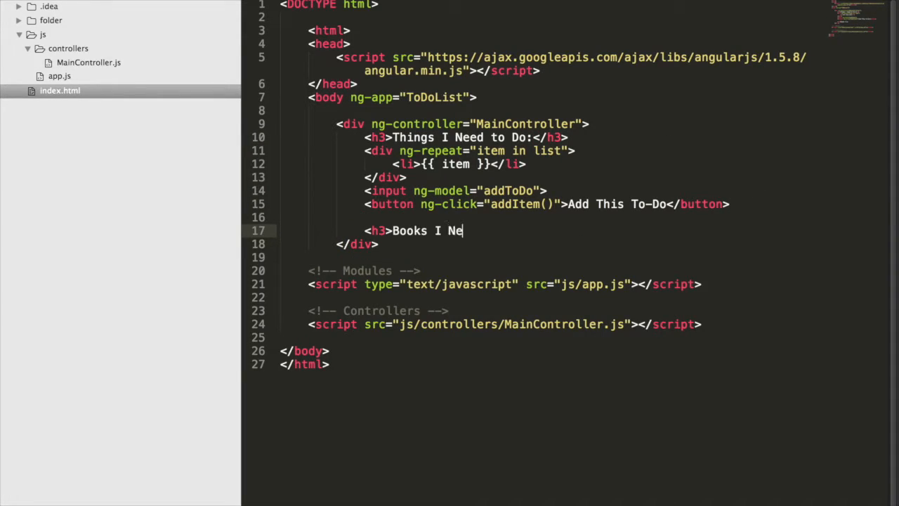
pyautogui.write('ed to Buy:</h3>')
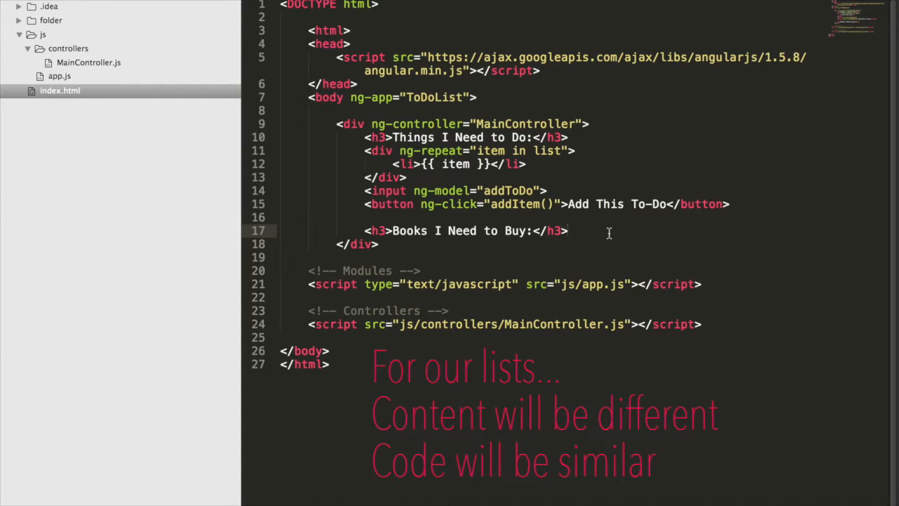
pyautogui.click(87, 61)
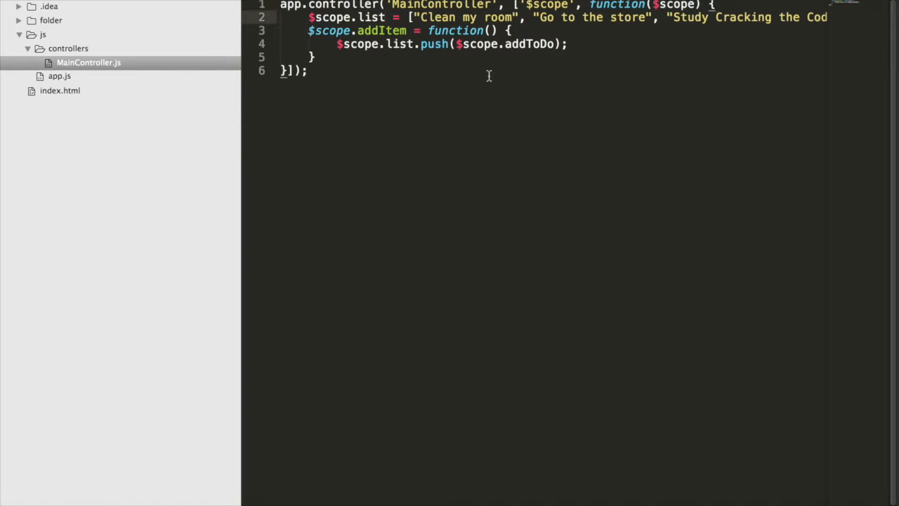
# Step: Create $scope.todo and $scope.books list objects and change addItem to take (itemList, item)
pyautogui.write('todo = {')
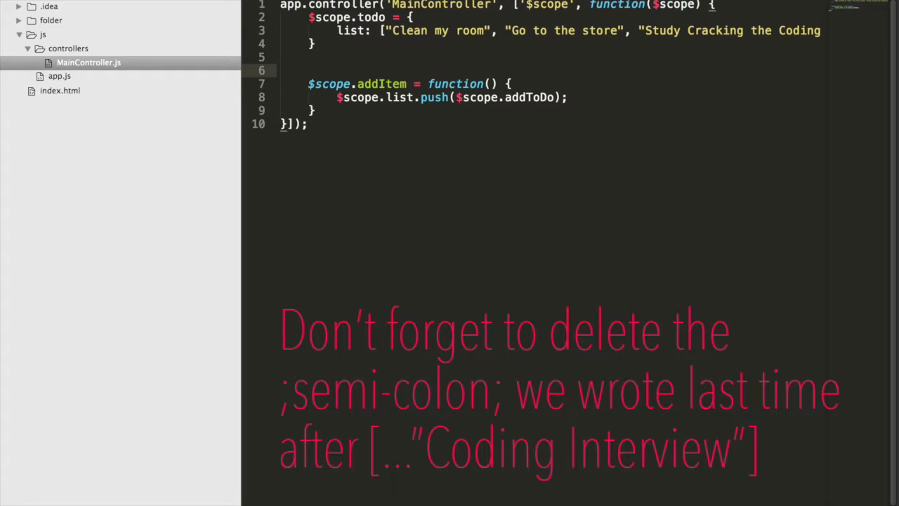
pyautogui.write('$scope')
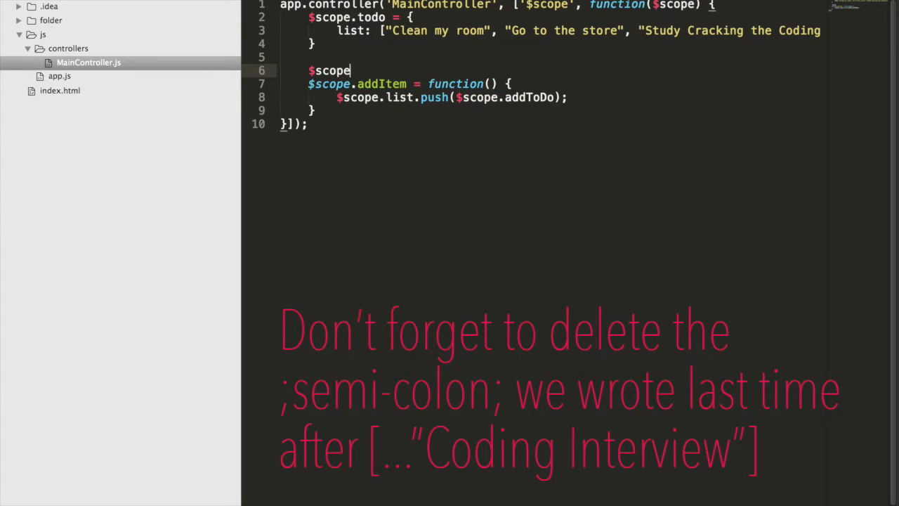
pyautogui.write('.books = {')
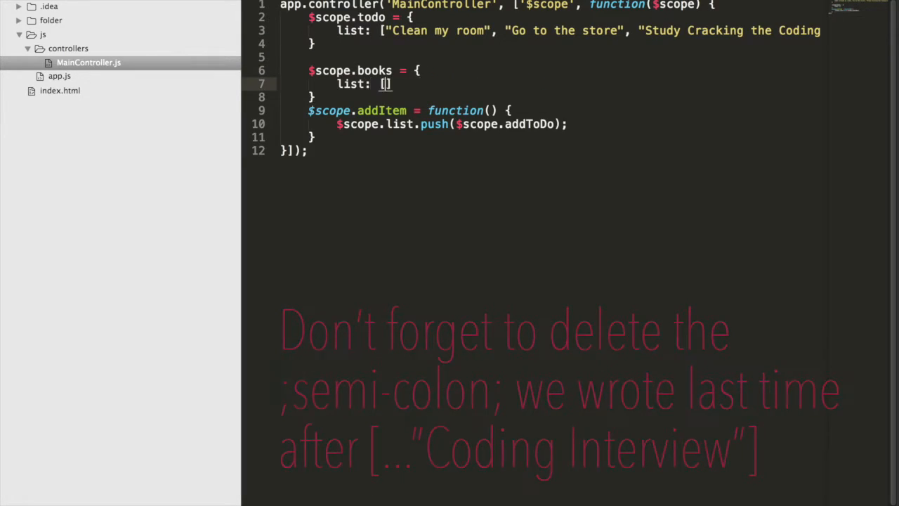
pyautogui.write('itemList,')
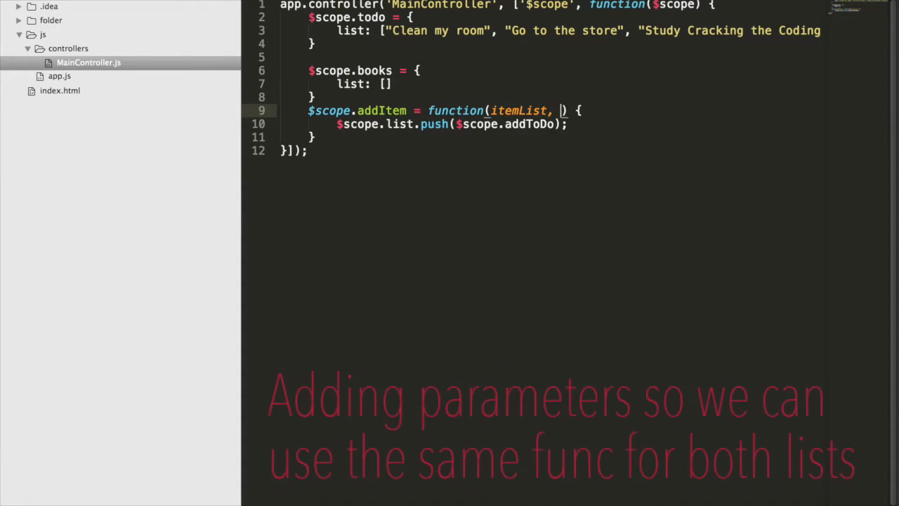
pyautogui.write('item')
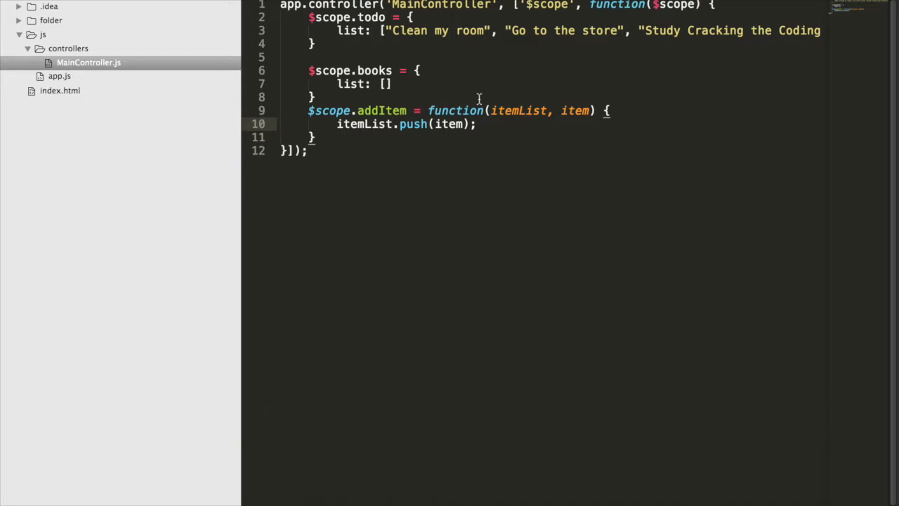
pyautogui.click(59, 90)
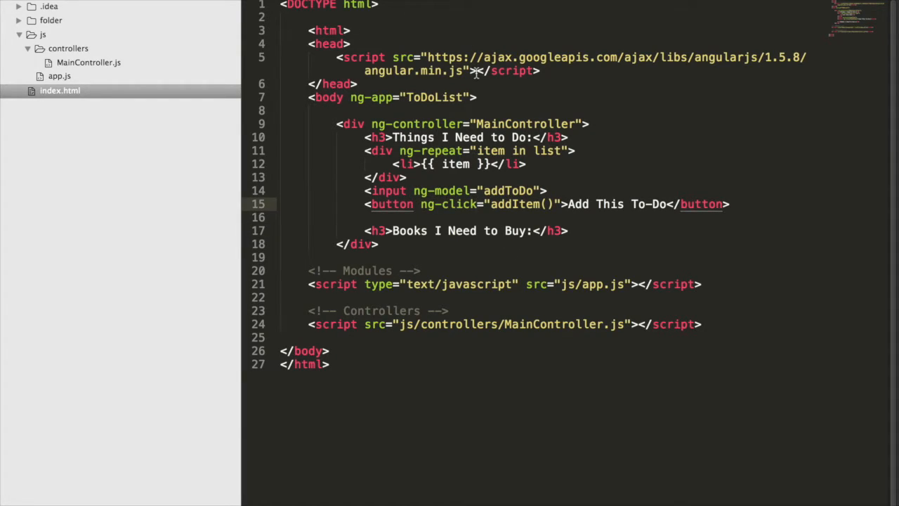
# Step: Change the to-do button's ng-click to addItem(todo.list, addToDo), checking the controller parameters
pyautogui.click(87, 62)
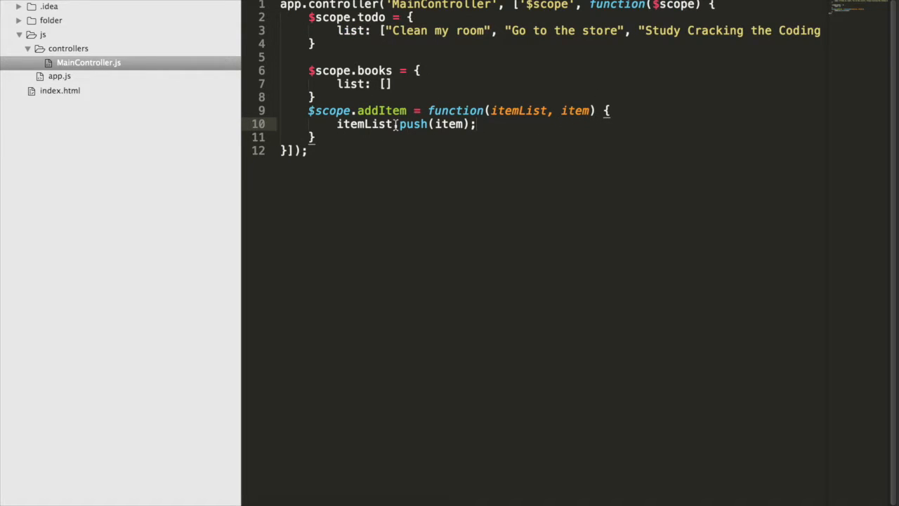
pyautogui.doubleClick(523, 110)
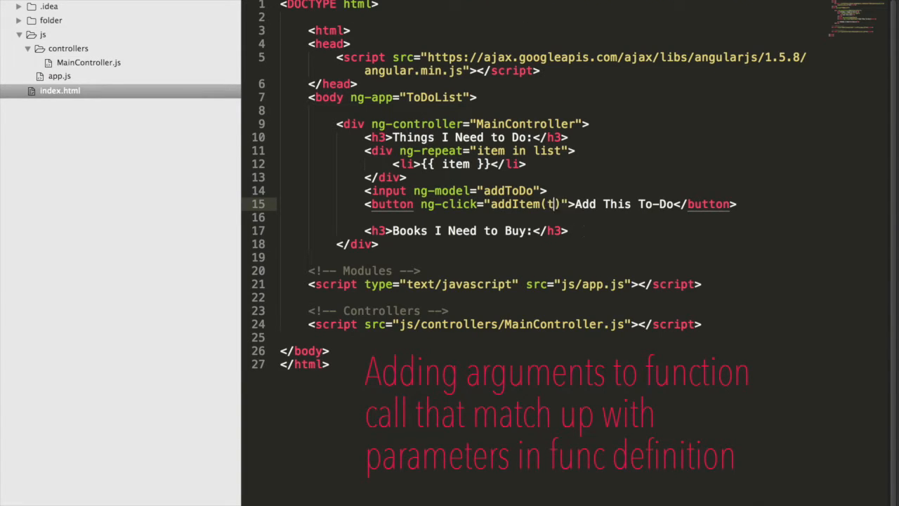
pyautogui.write('odo.list,')
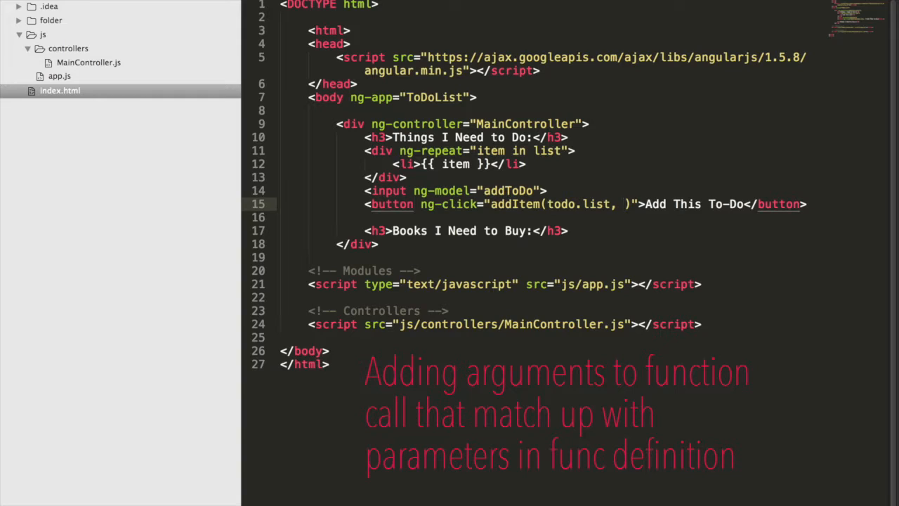
pyautogui.write('addTo')
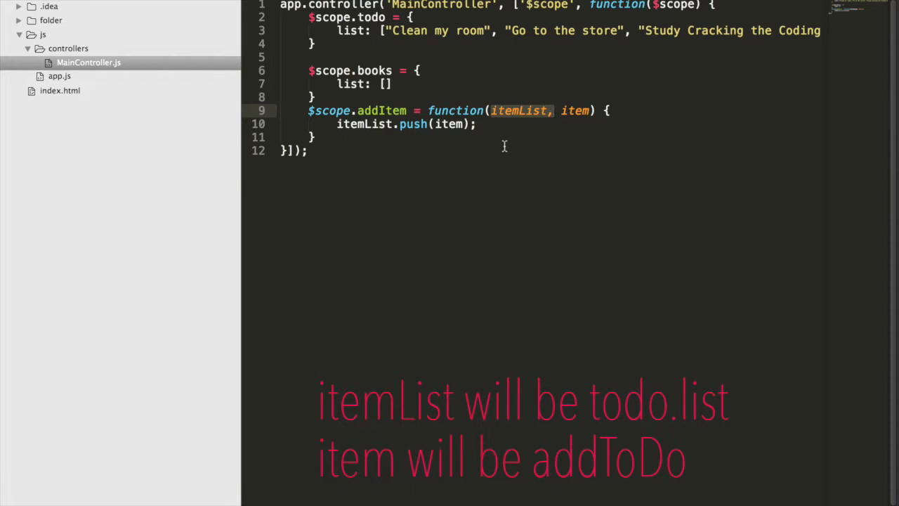
pyautogui.click(525, 109)
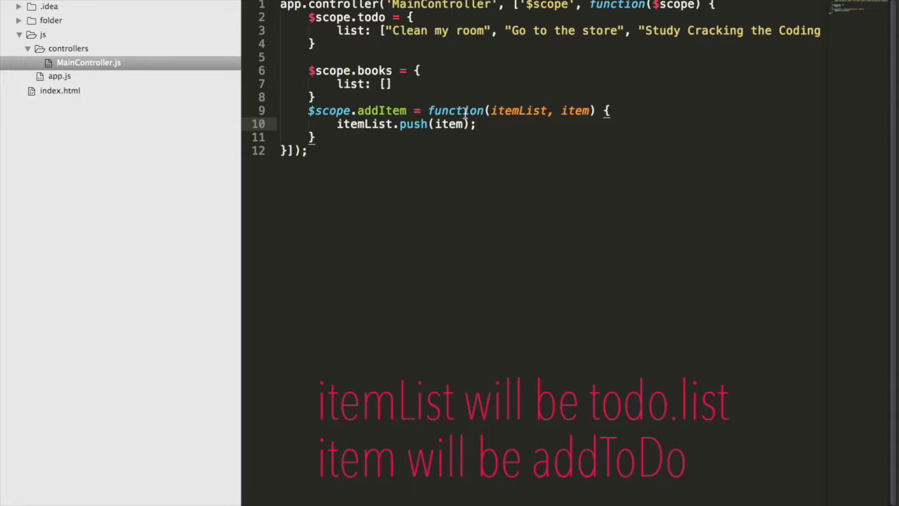
pyautogui.click(59, 90)
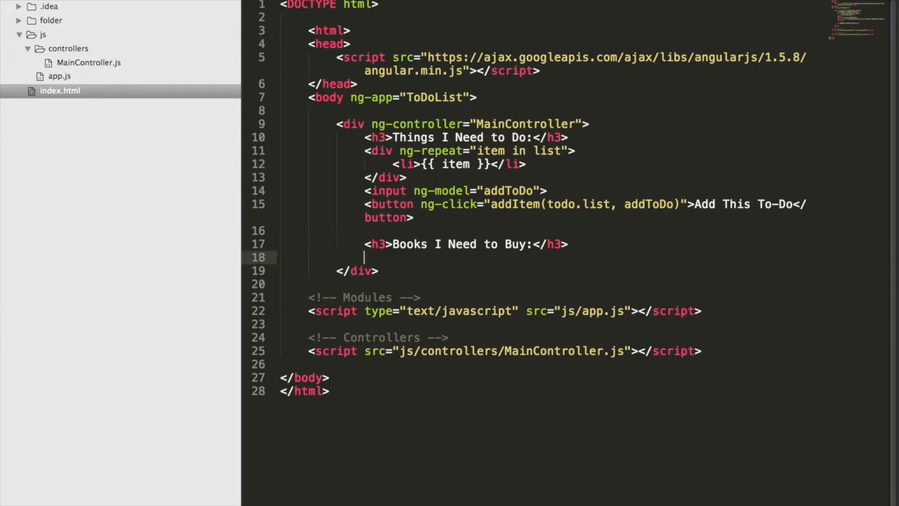
# Step: Add the books ng-repeat div, addBook input and addItem(books.list, addBook) 'Add This' button
pyautogui.write('<div ng-repeat="book in books.list">\\n<li')
pyautogui.write('<button ng-click="')
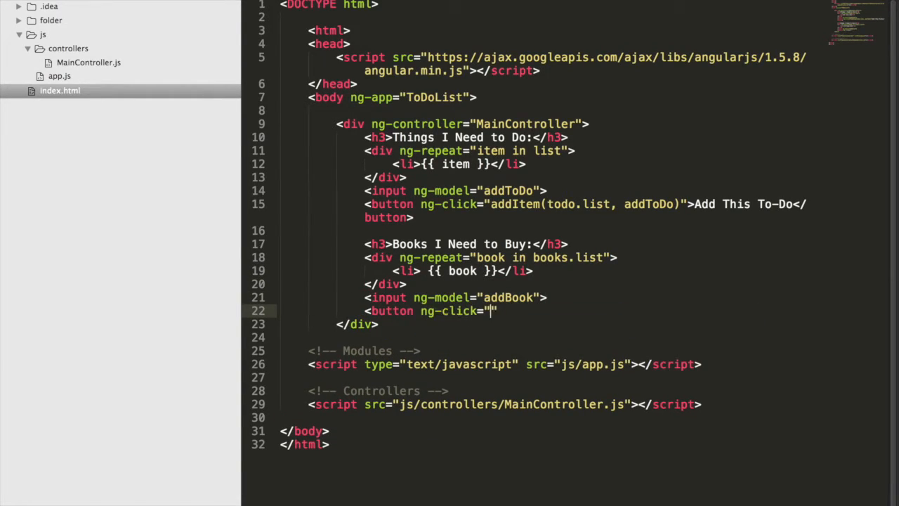
pyautogui.write('addItem(books.list, addBook)">Add This')
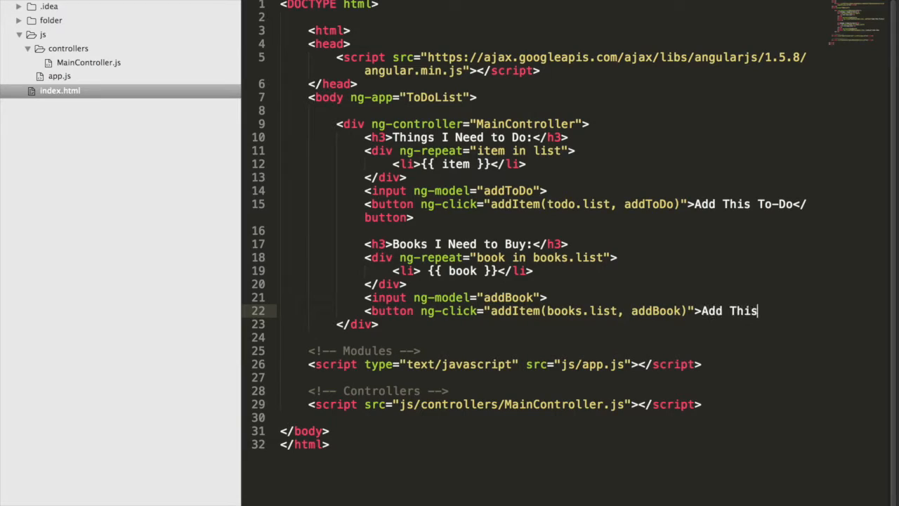
pyautogui.write('</button>')
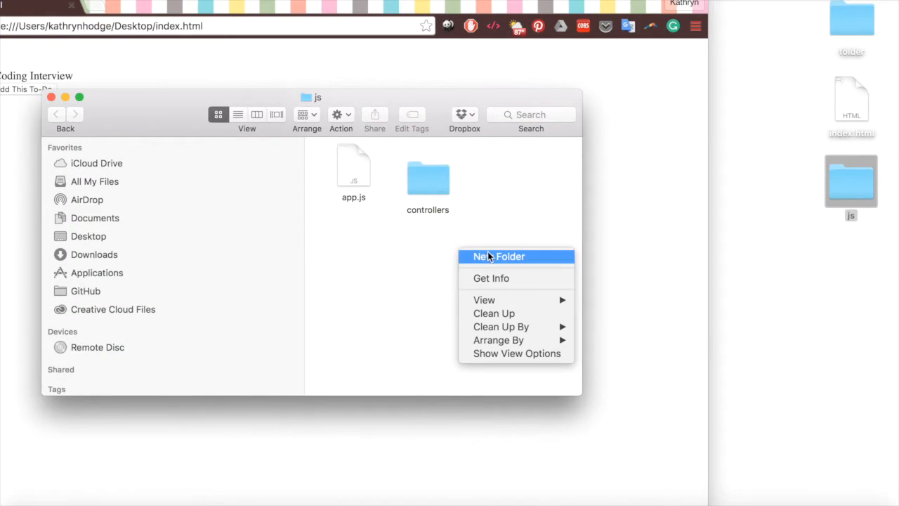
# Step: Create a new directives folder inside the js folder
pyautogui.click(497, 255)
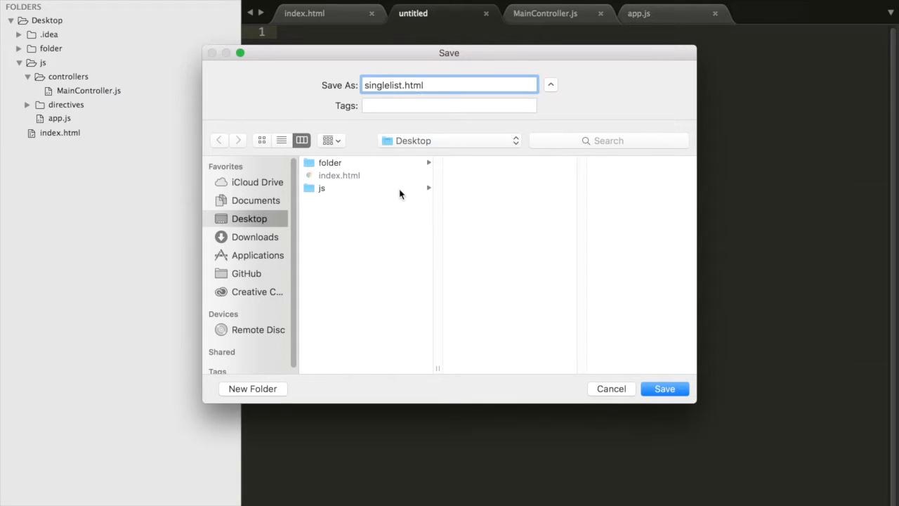
# Step: Save the new files singlelist.html and singlelist.js into js/directives
pyautogui.click(322, 189)
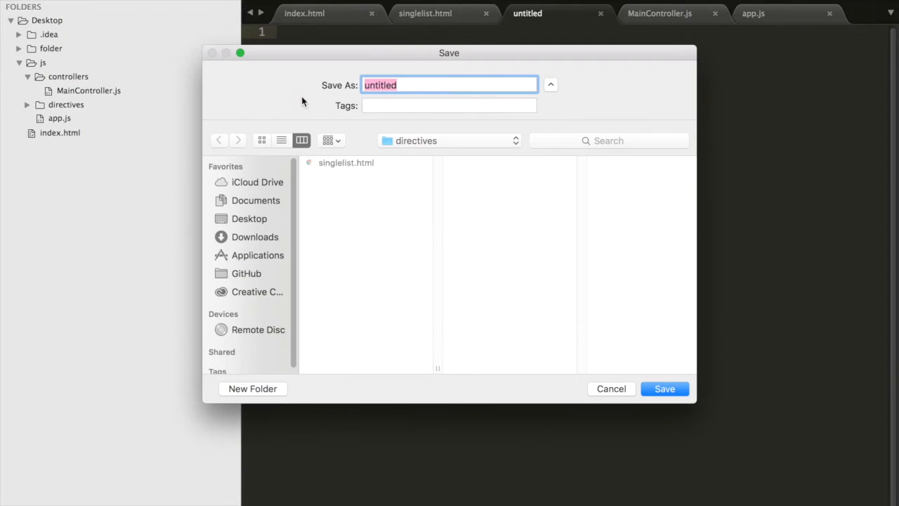
pyautogui.write('singlelist.js')
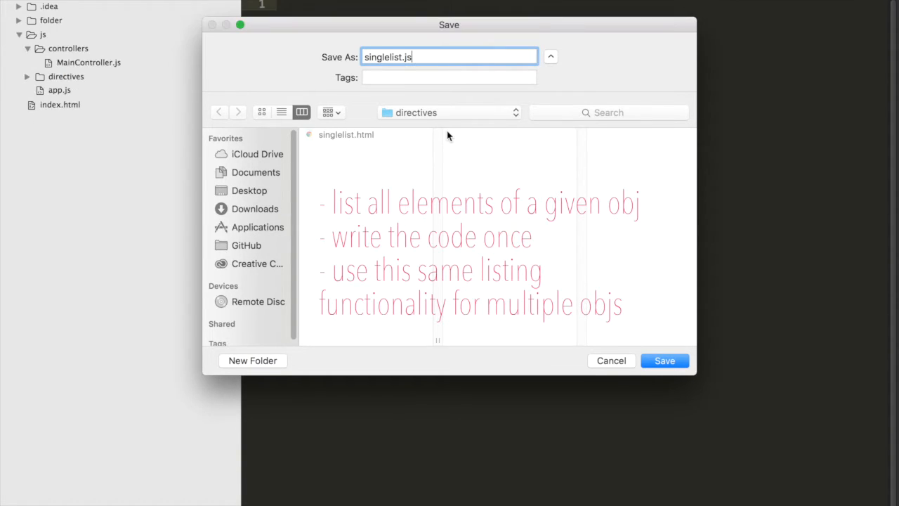
pyautogui.click(664, 359)
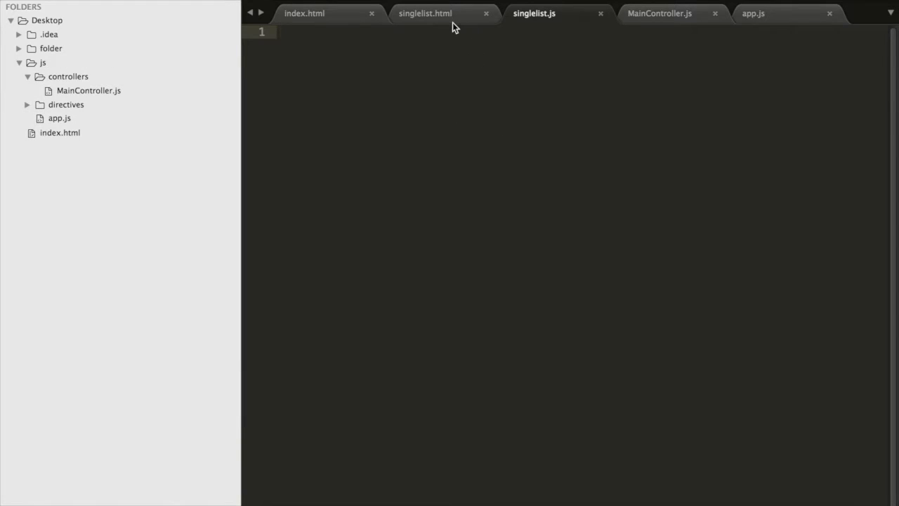
# Step: Select and copy the todo ng-repeat div from index.html to bring into singlelist.html
pyautogui.click(427, 14)
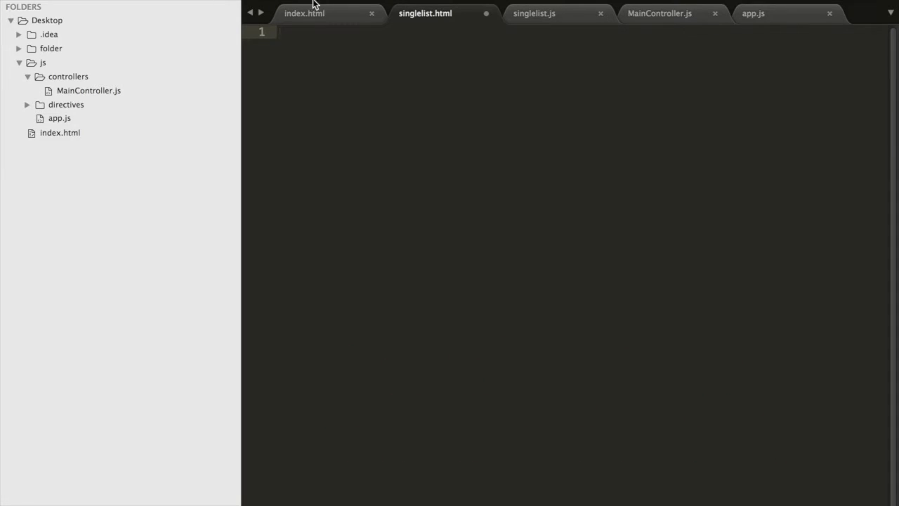
pyautogui.click(318, 14)
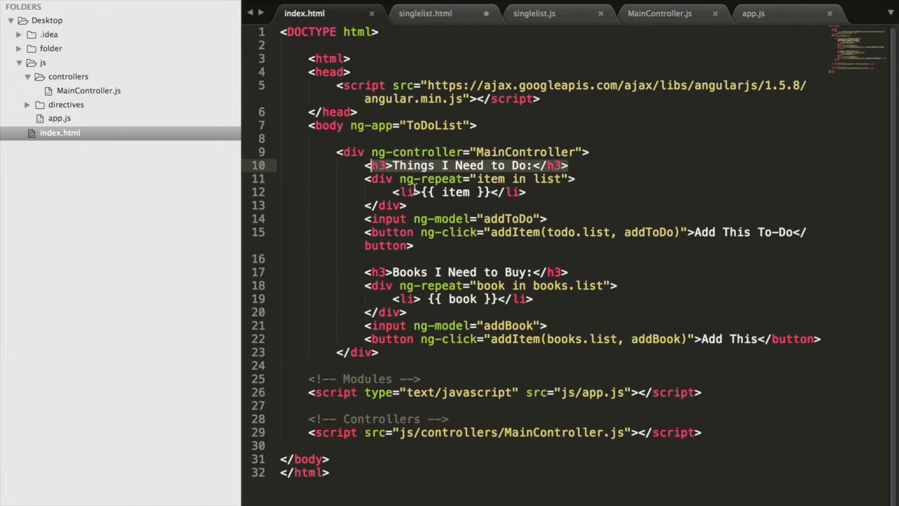
pyautogui.moveTo(364, 178); pyautogui.dragTo(406, 206)
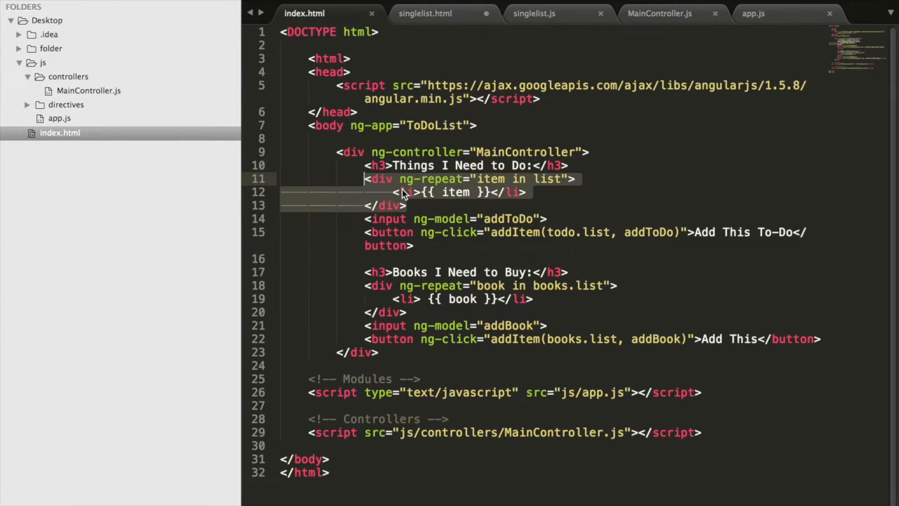
pyautogui.click(424, 14)
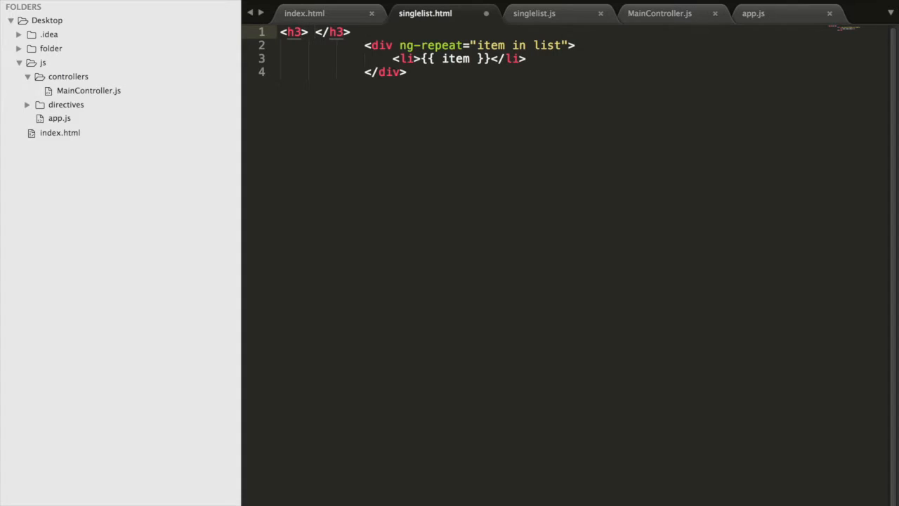
# Step: Put {{ mylist.title }} in the h3 and repeat over item in mylist.list, checking MainController.js
pyautogui.write('{{ mylist')
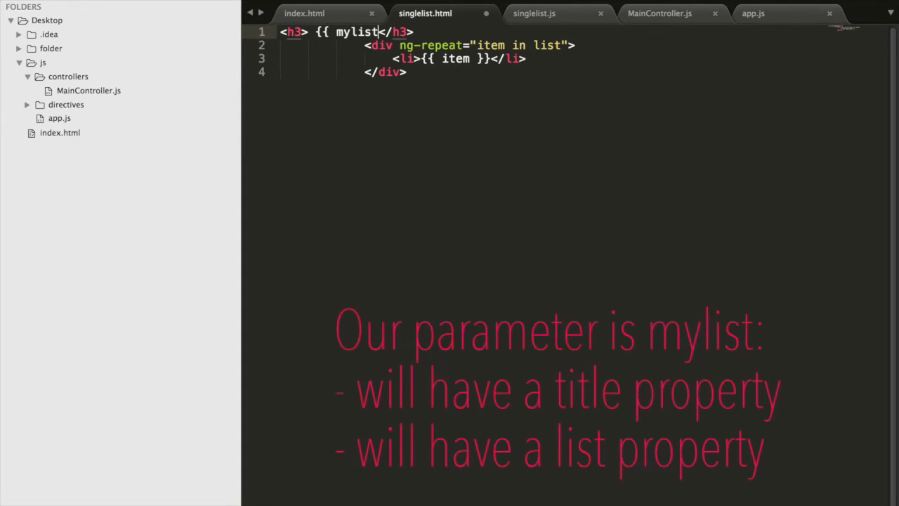
pyautogui.write('.title')
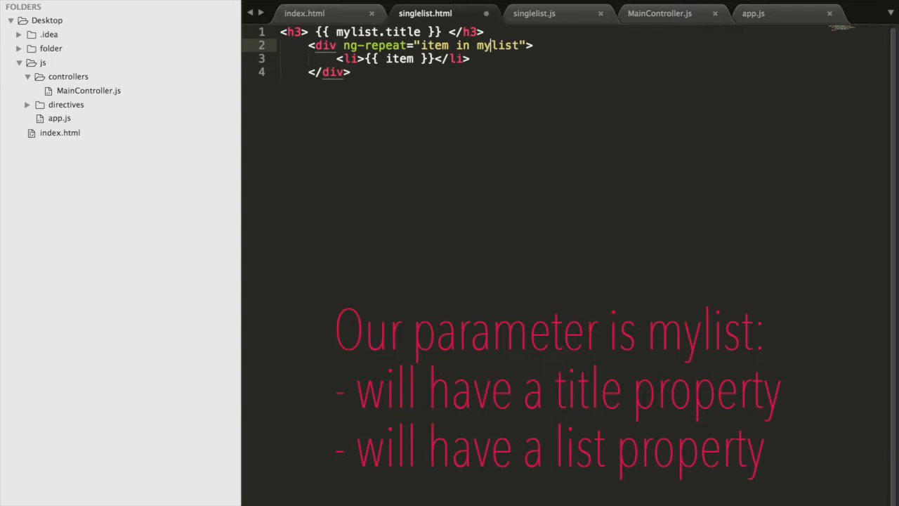
pyautogui.write('.li')
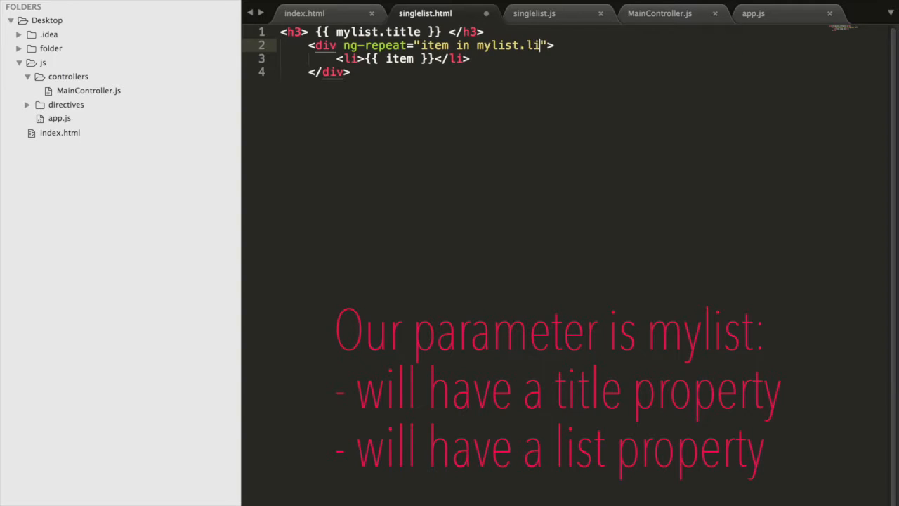
pyautogui.write('st')
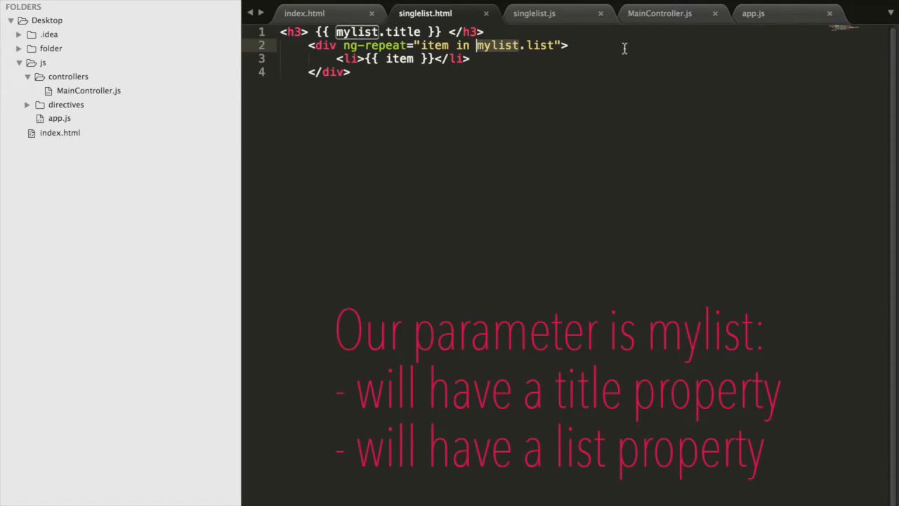
pyautogui.click(673, 14)
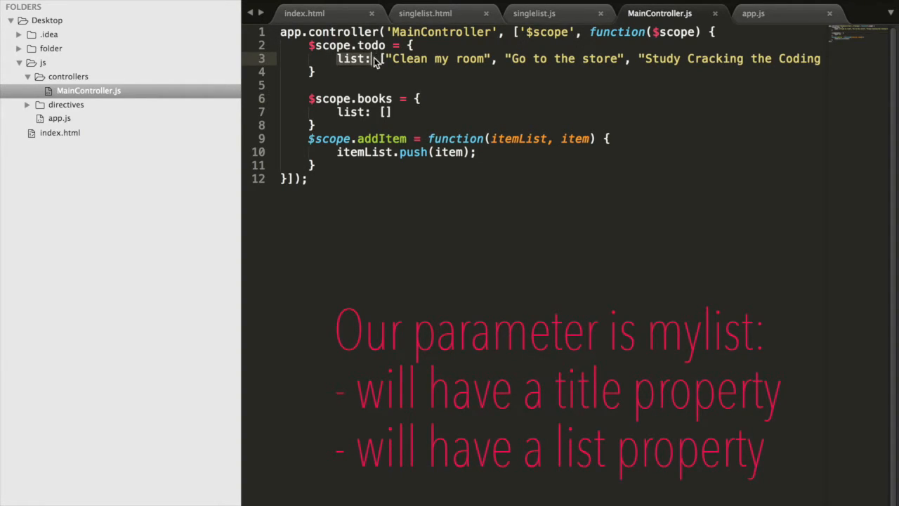
pyautogui.moveTo(437, 12)
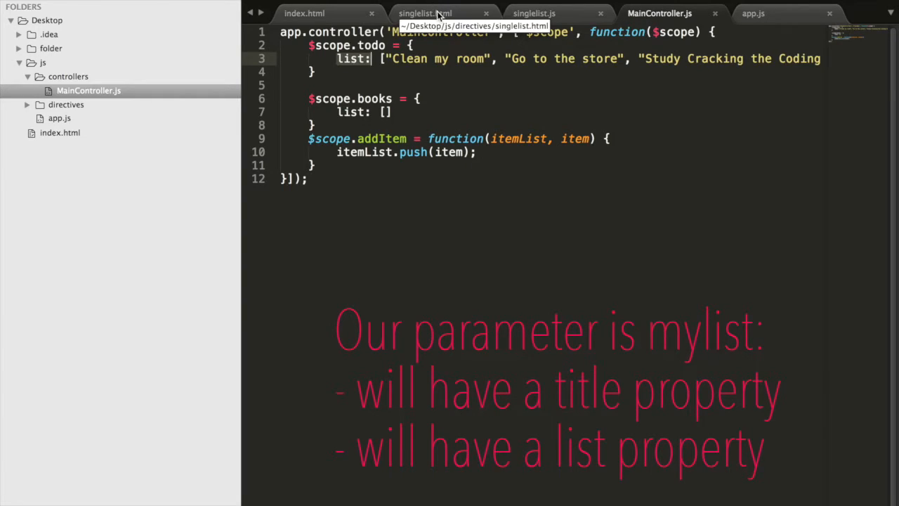
pyautogui.click(427, 13)
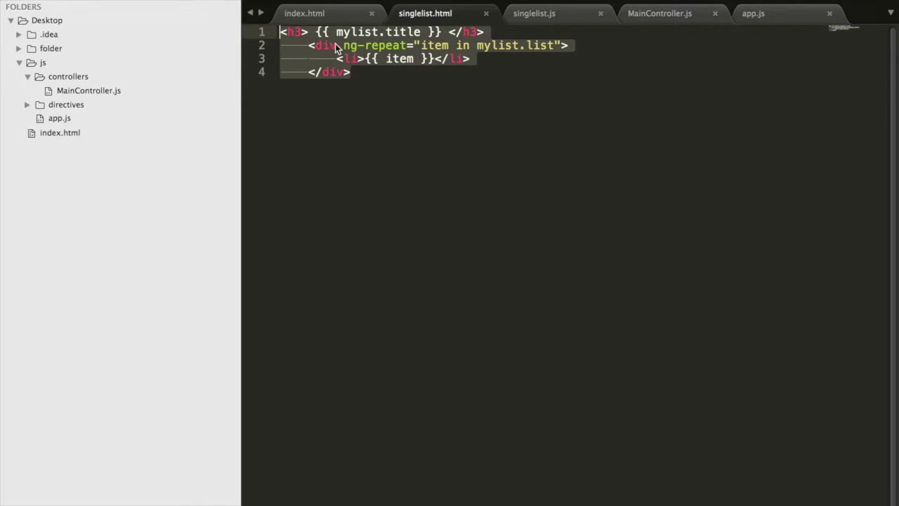
# Step: Delete both h3 headings and ng-repeat divs from index.html, keeping only inputs and buttons
pyautogui.click(304, 14)
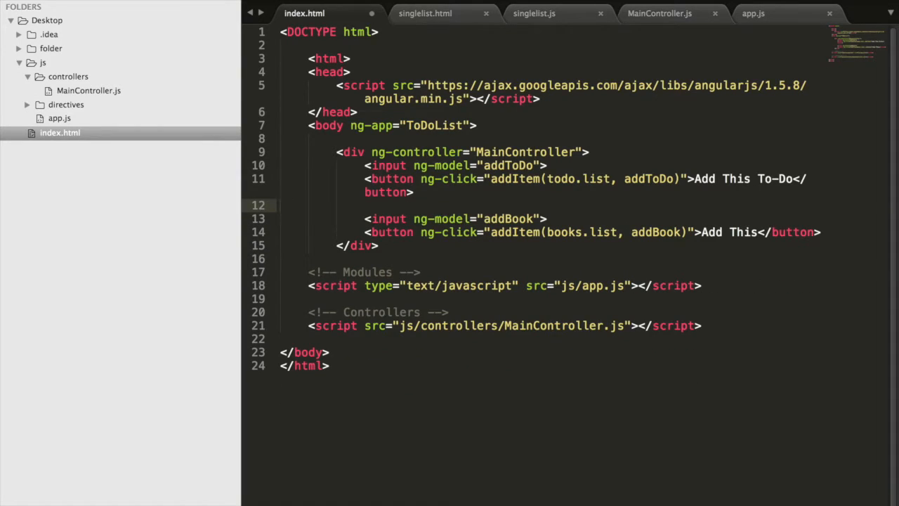
pyautogui.moveTo(522, 207)
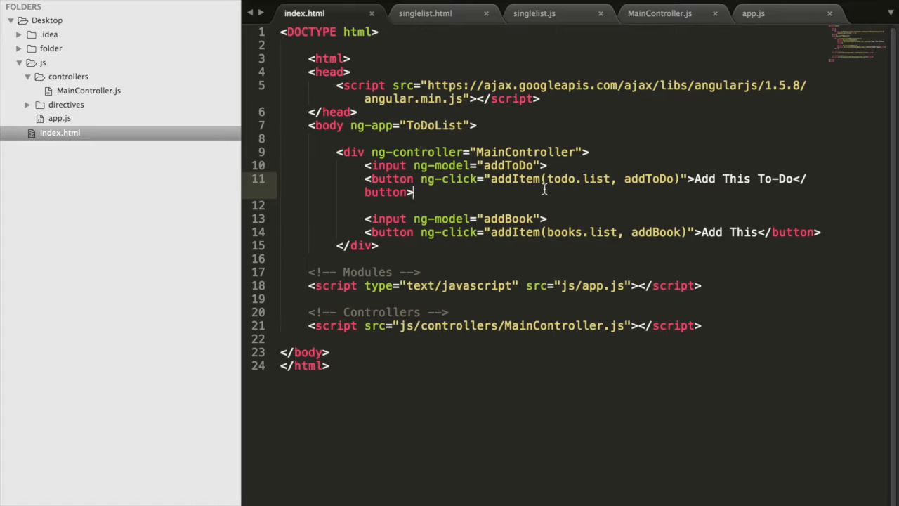
pyautogui.moveTo(484, 25)
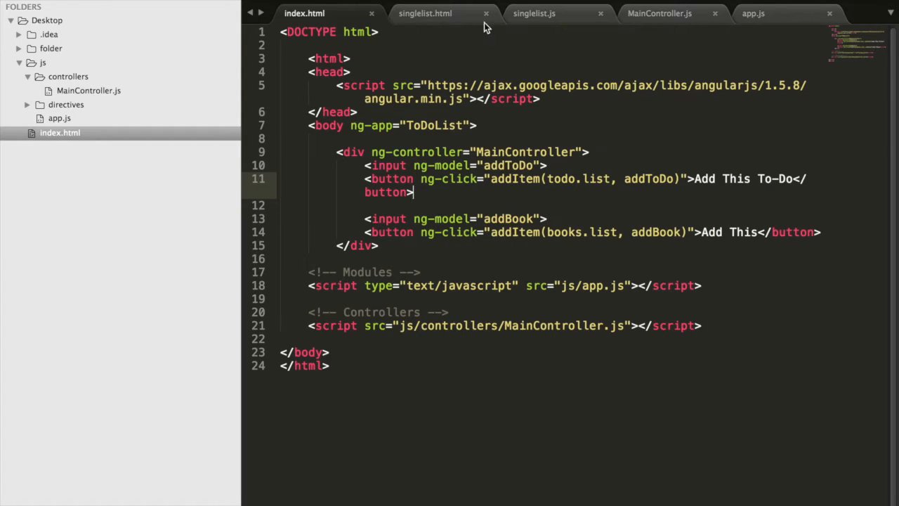
pyautogui.click(428, 14)
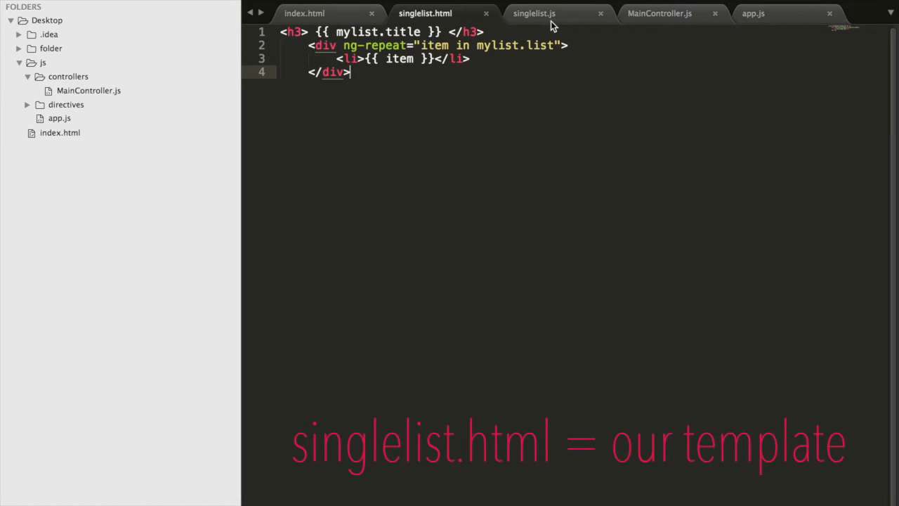
# Step: Write app.directive('singlelist') returning restrict 'E', scope {mylist: '='} and templateUrl js/directives/singlelist.html
pyautogui.click(545, 14)
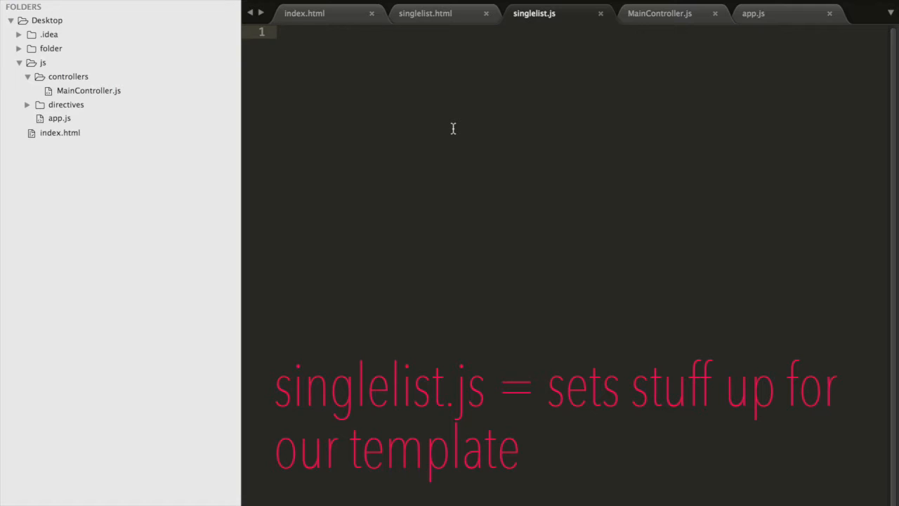
pyautogui.click(424, 14)
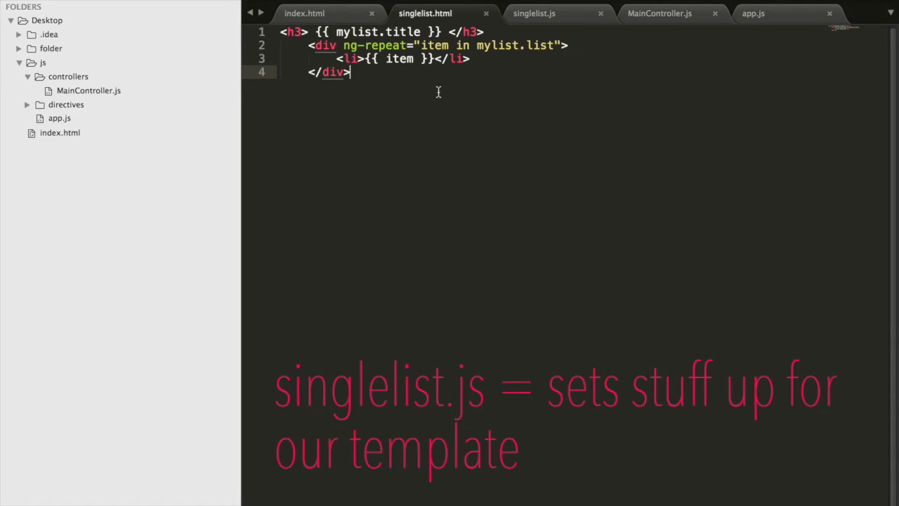
pyautogui.click(541, 14)
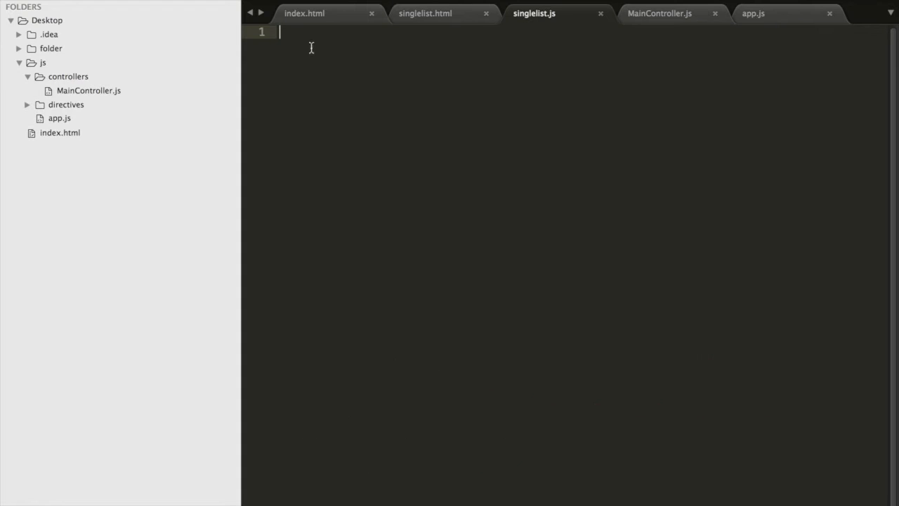
pyautogui.moveTo(503, 106)
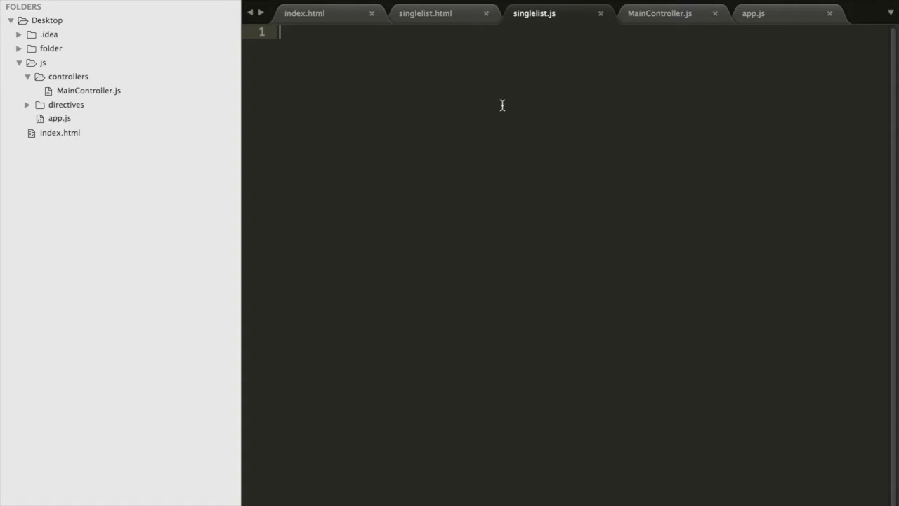
pyautogui.write("app.directive('sin')")
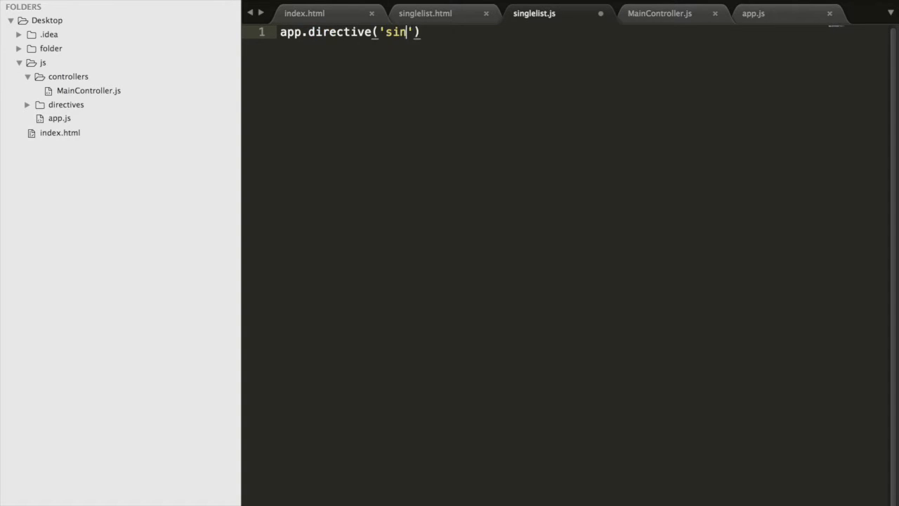
pyautogui.write("glelist', function")
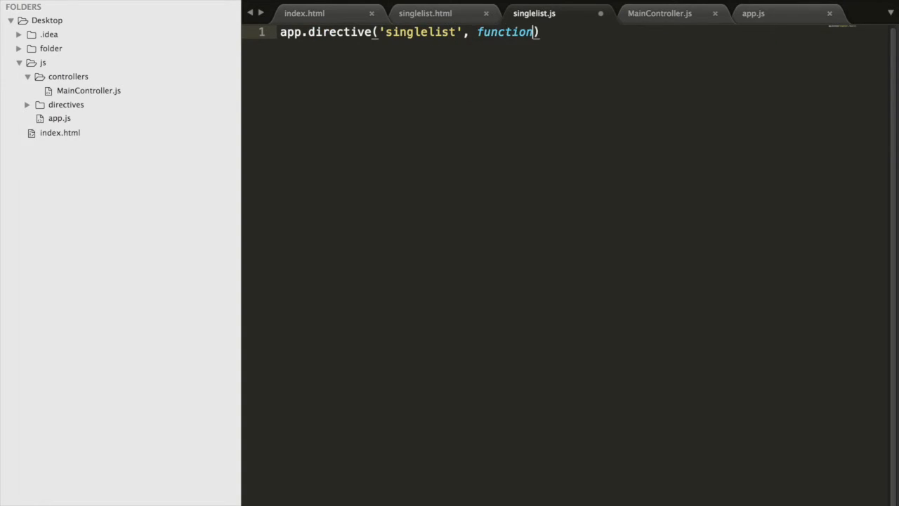
pyautogui.write('() {')
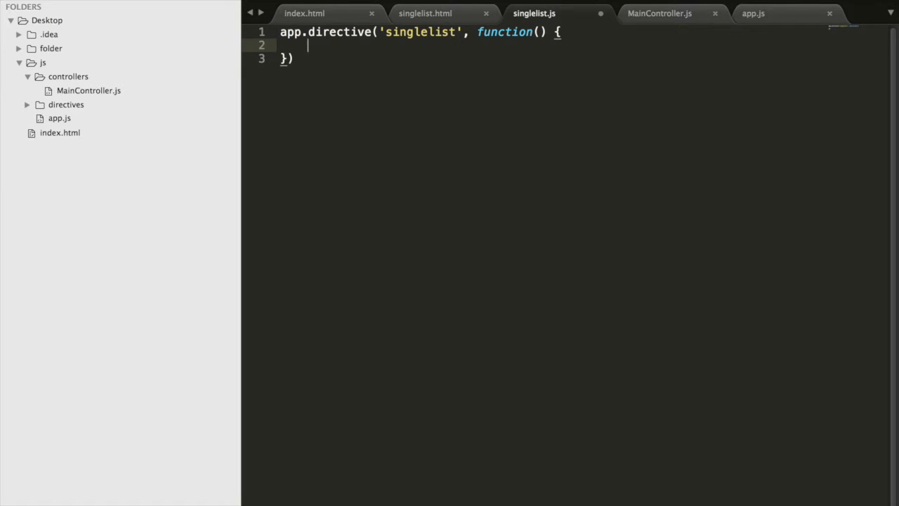
pyautogui.write('return {')
pyautogui.write("templateUrl: '")
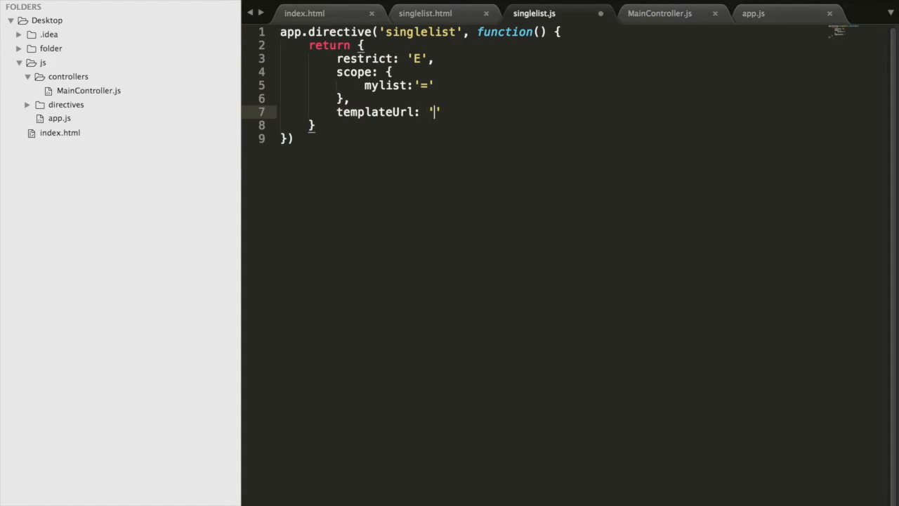
pyautogui.write('js/directives/singlelist.html')
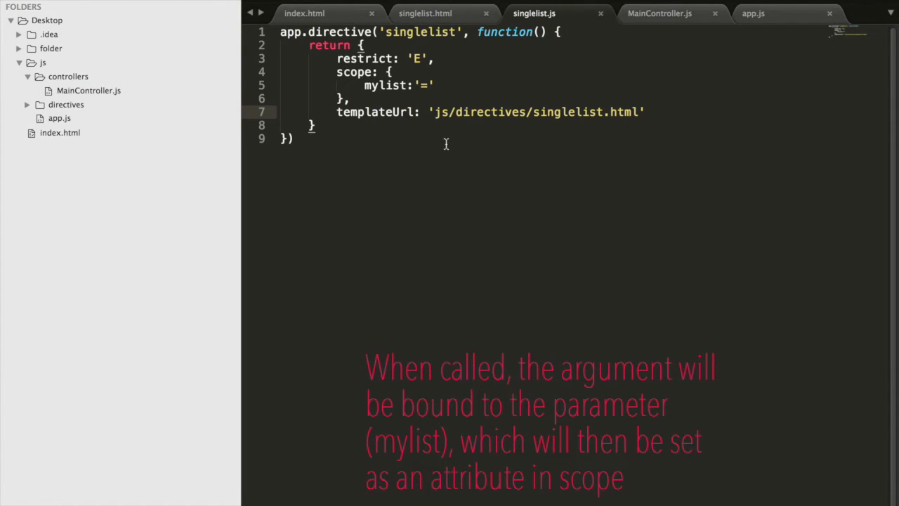
# Step: Review the singlelist directive and template against index.html before adding script tags
pyautogui.click(302, 14)
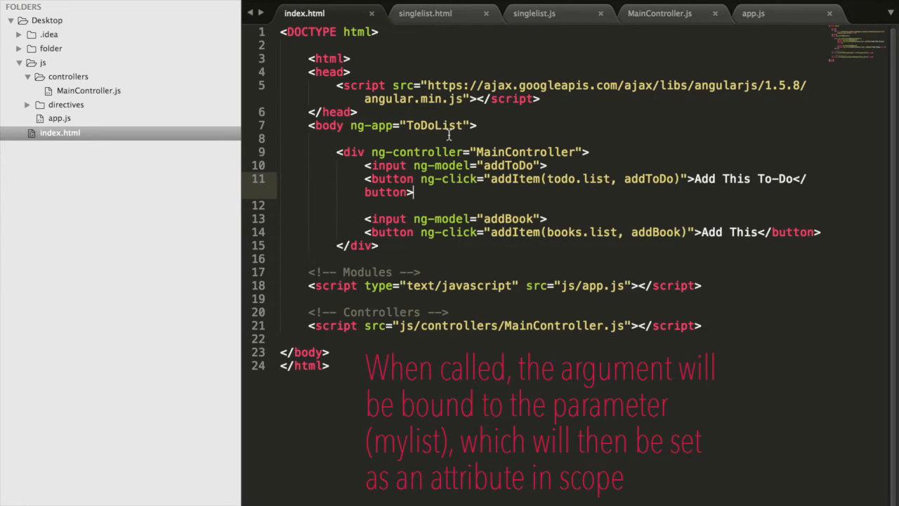
pyautogui.moveTo(534, 19)
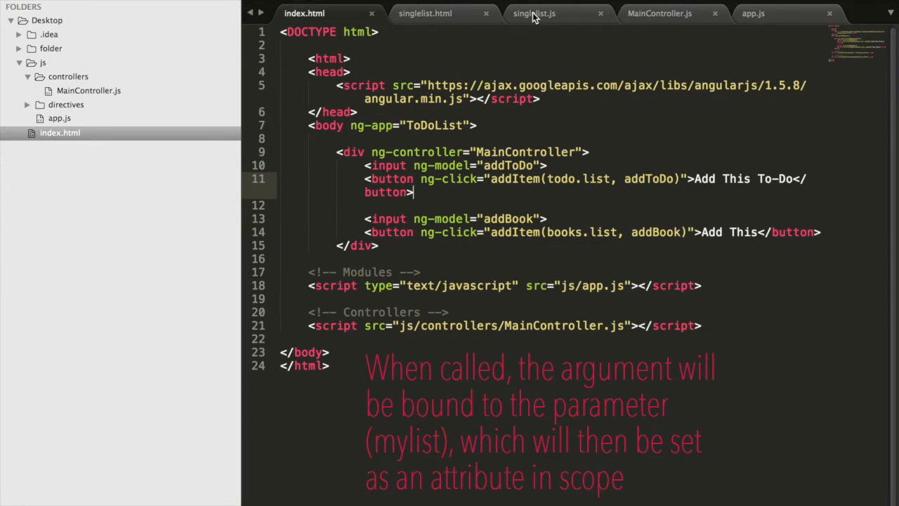
pyautogui.click(534, 14)
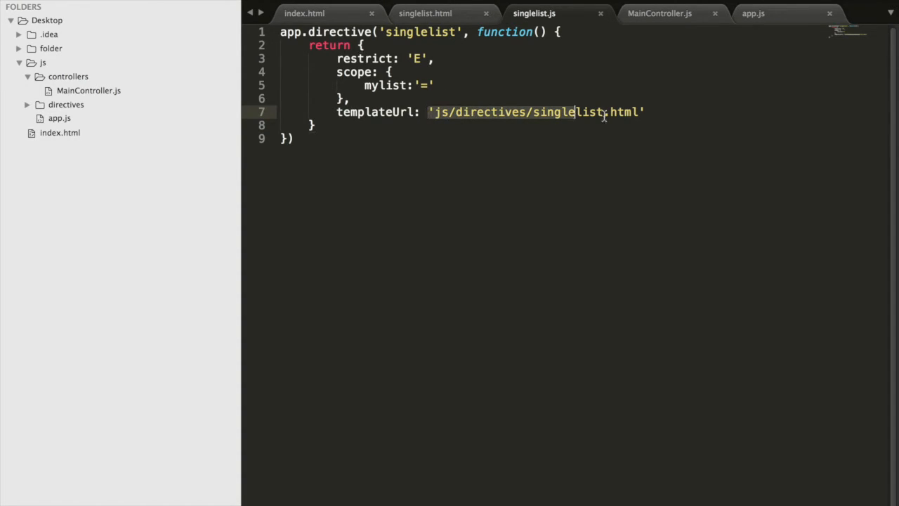
pyautogui.click(425, 14)
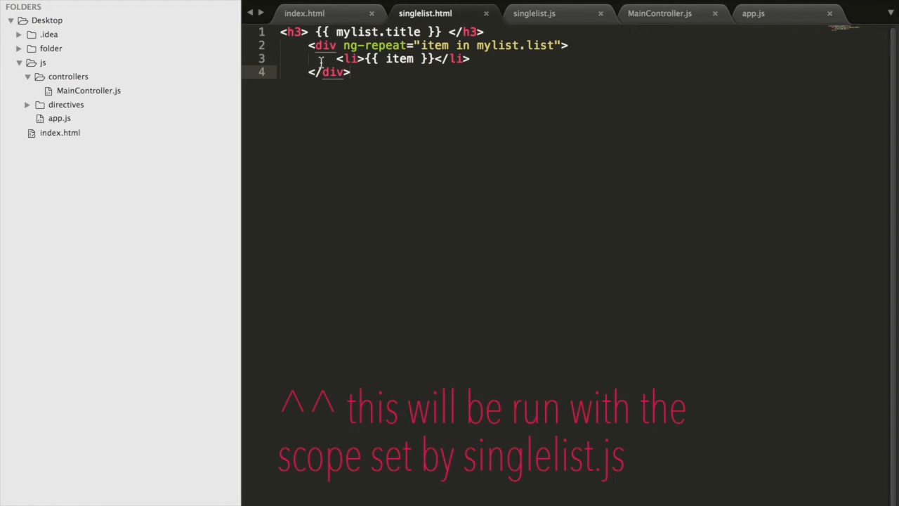
pyautogui.click(303, 14)
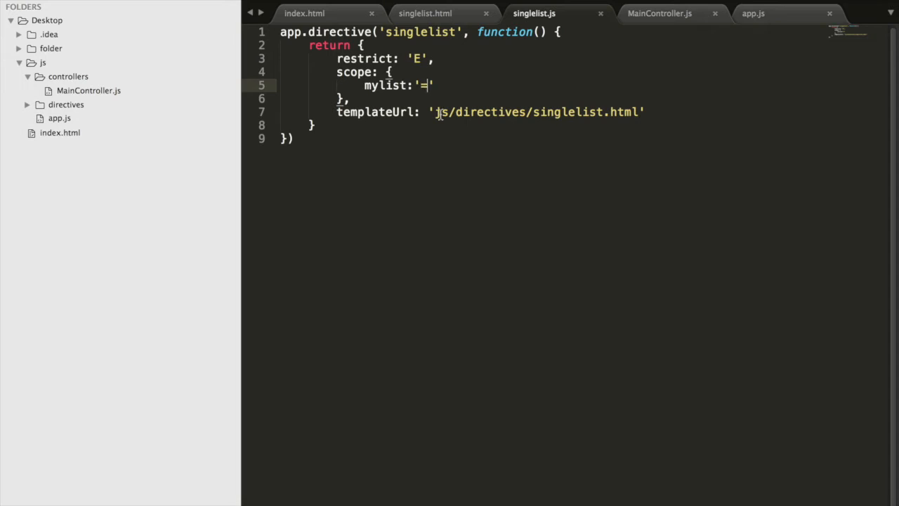
pyautogui.click(432, 14)
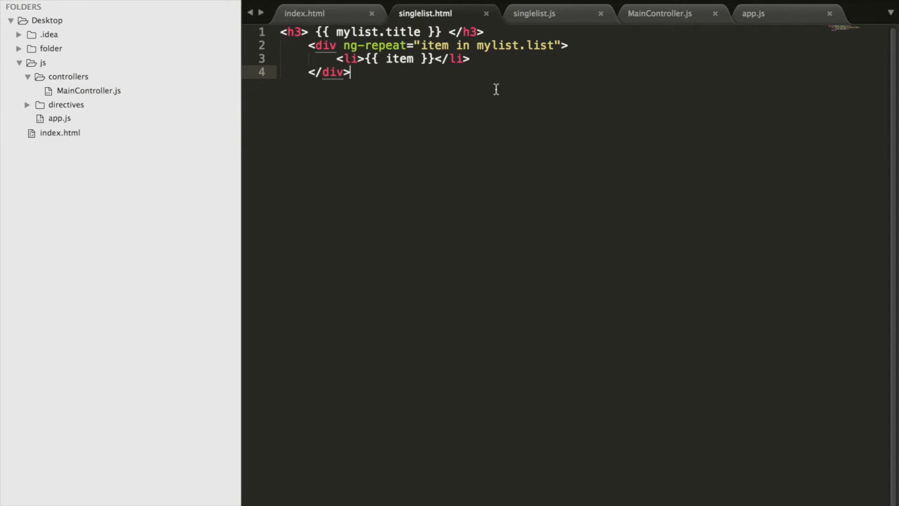
pyautogui.moveTo(302, 14)
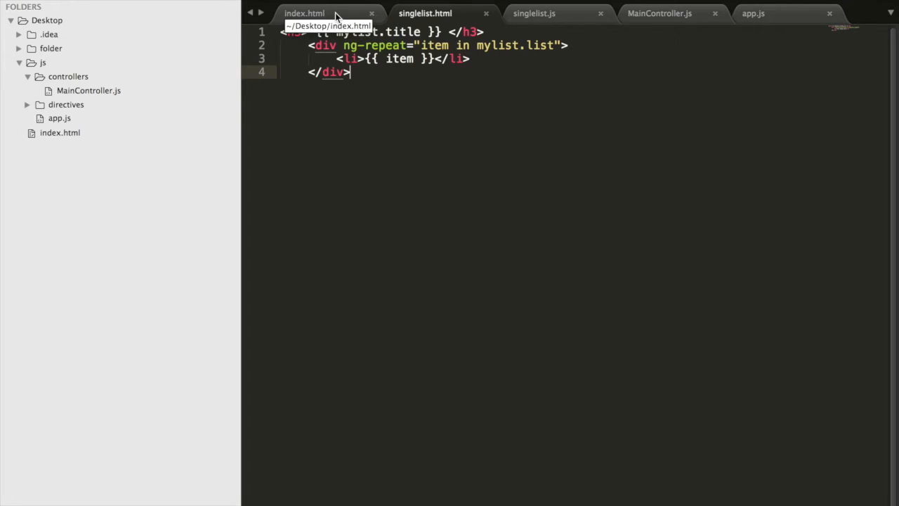
pyautogui.click(302, 13)
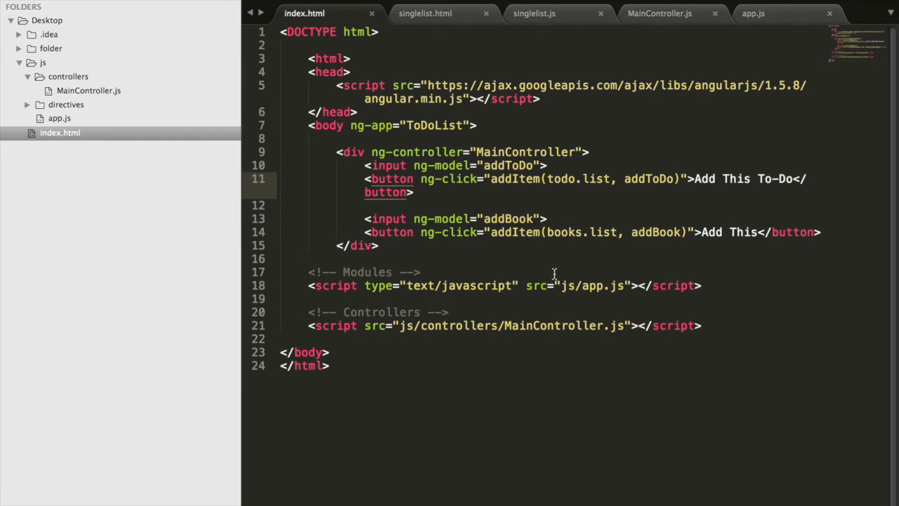
pyautogui.moveTo(464, 151)
pyautogui.write('<script src="js/directives/singlelist.js"></script')
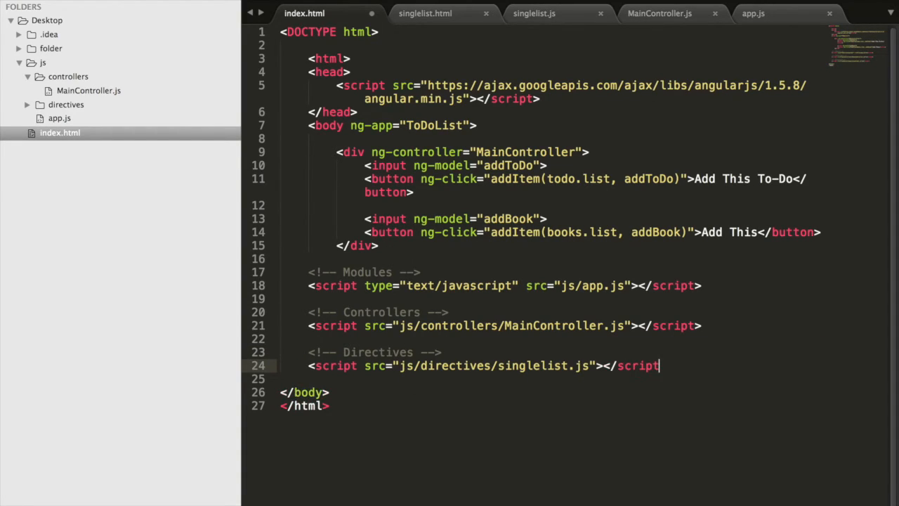
# Step: Close the singlelist.js script tag and compare it with the directive file
pyautogui.write('>')
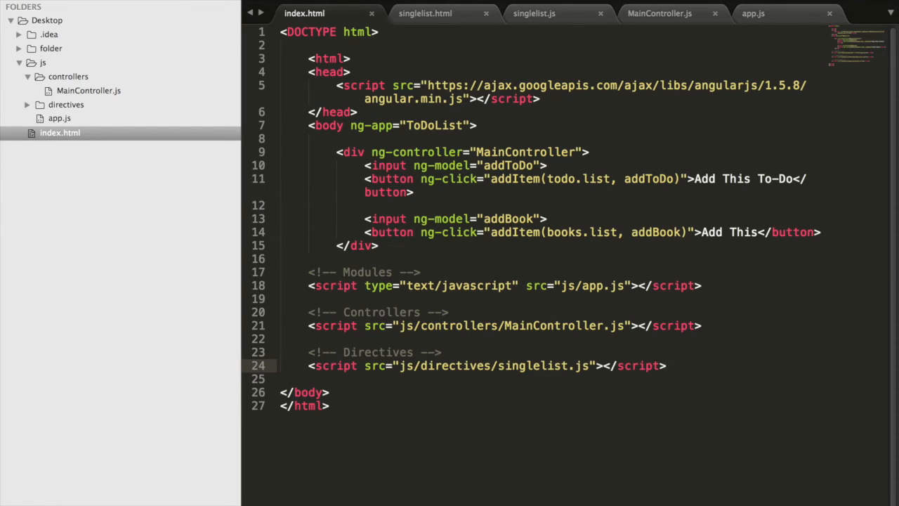
pyautogui.click(545, 14)
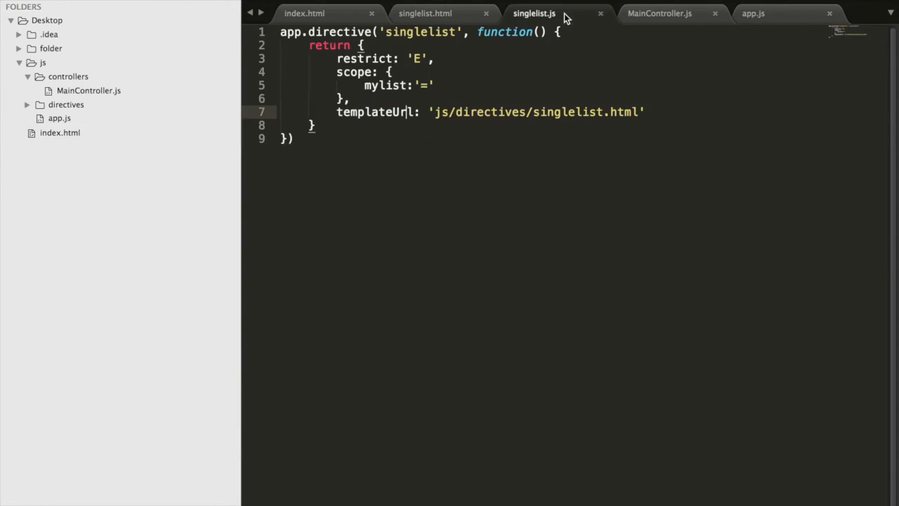
pyautogui.click(301, 14)
pyautogui.write('<')
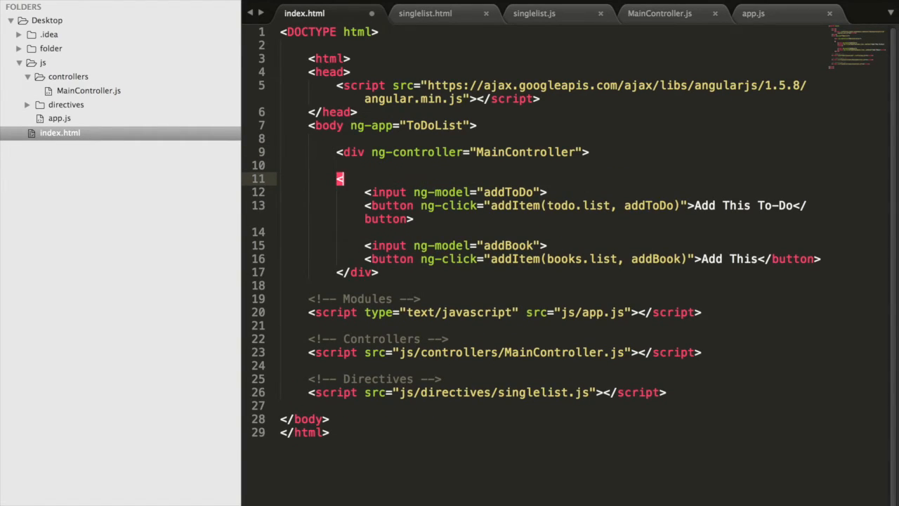
# Step: Add <singlelist mylist="todo"></singlelist> to index.html, checking the todo data in the controller
pyautogui.write('singlelist my')
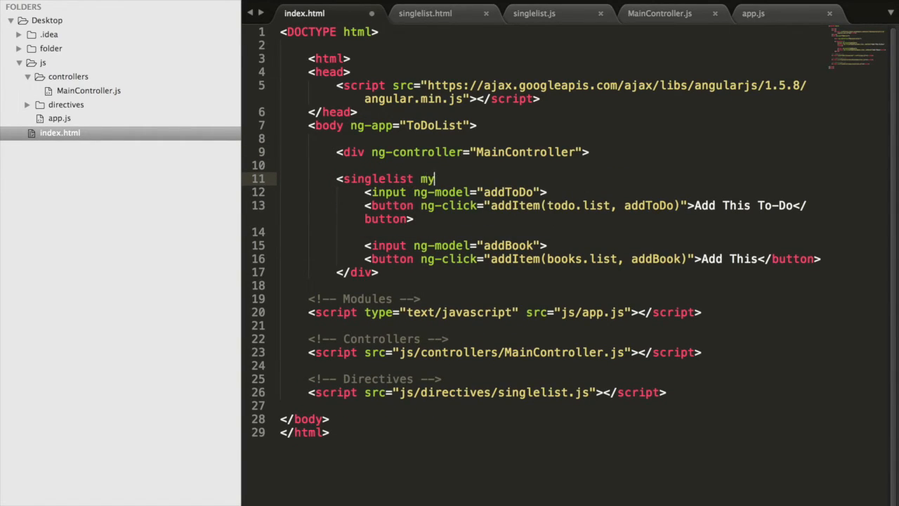
pyautogui.write('list=""')
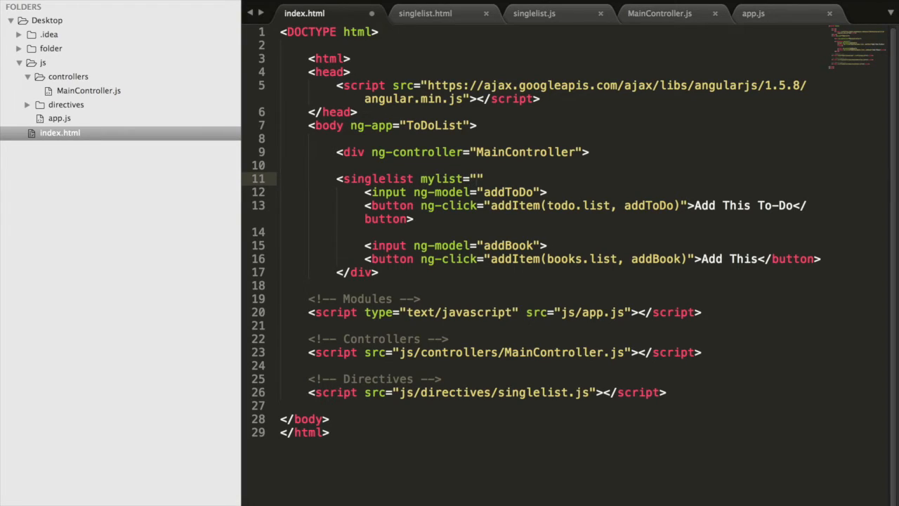
pyautogui.write('todo')
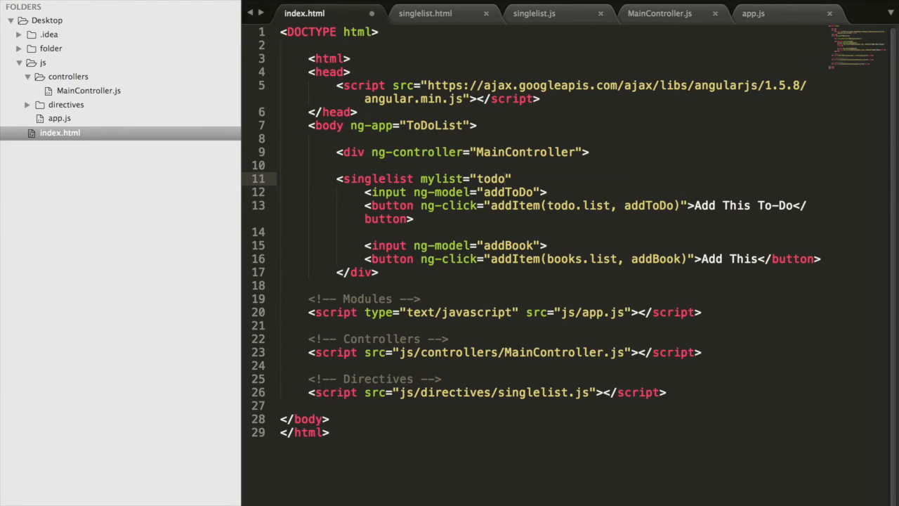
pyautogui.moveTo(674, 23)
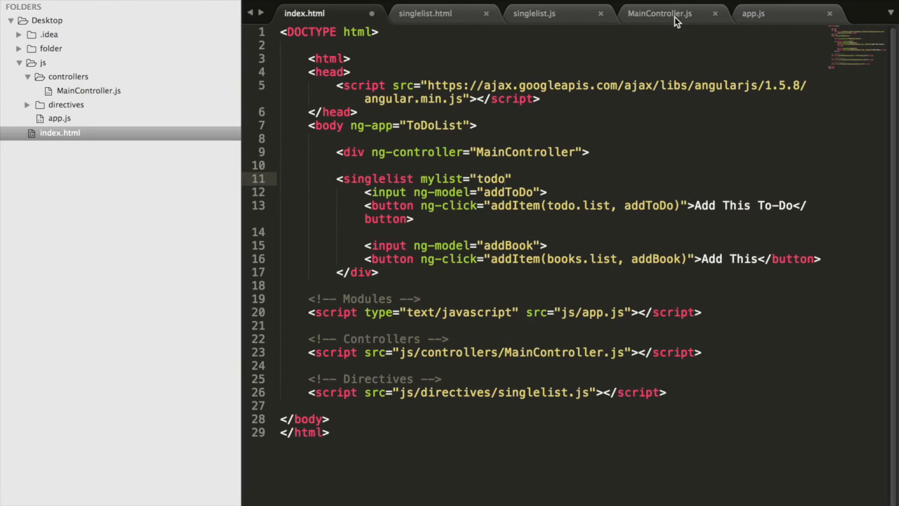
pyautogui.click(671, 14)
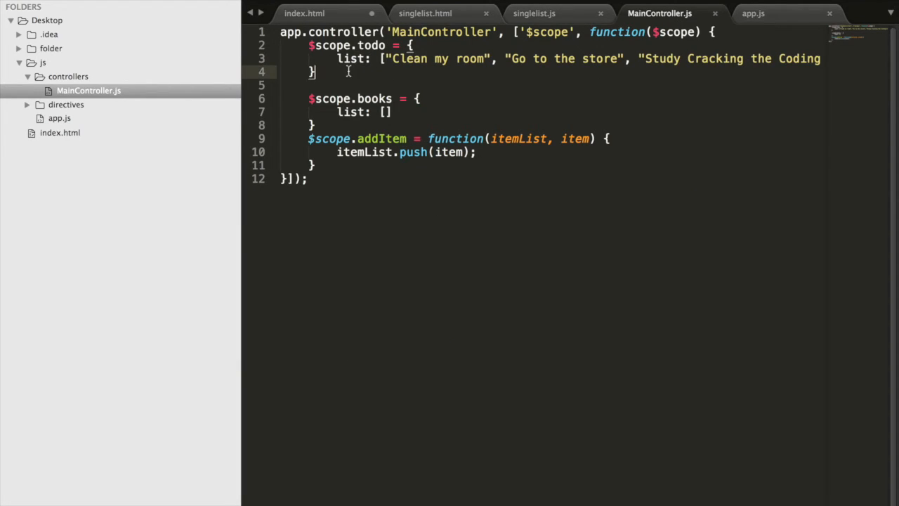
pyautogui.click(304, 12)
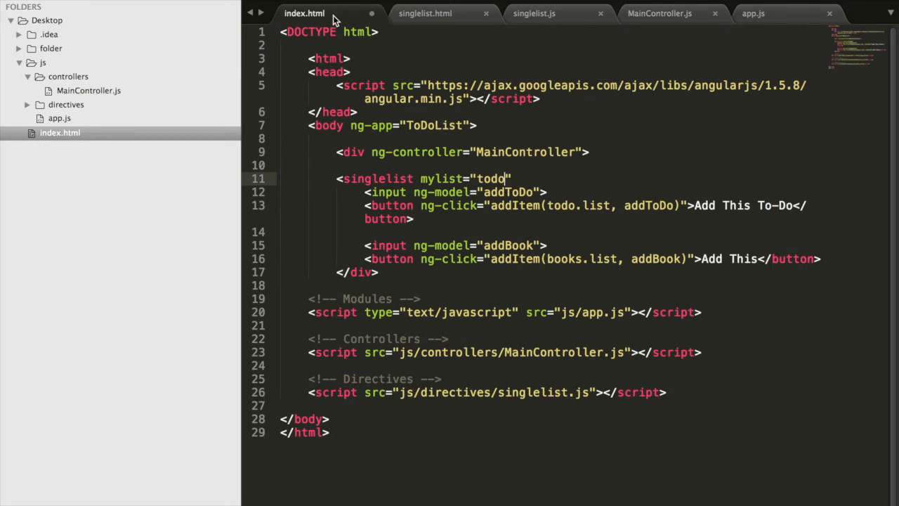
pyautogui.write('>')
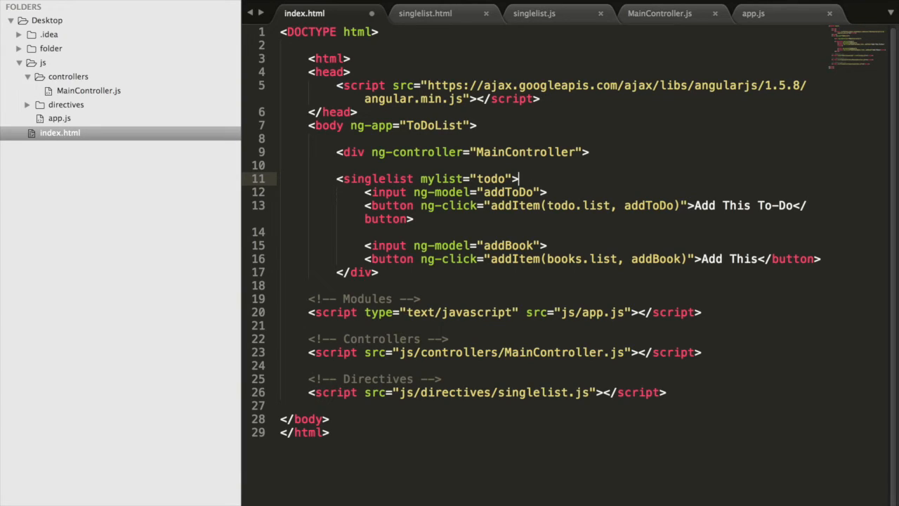
pyautogui.write('</singlelist>')
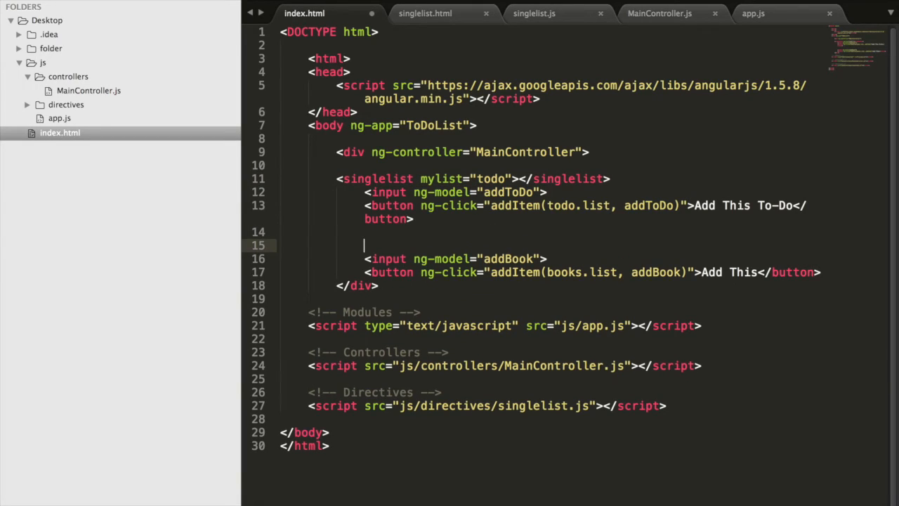
# Step: Add a second singlelist element with mylist="books", checking the books data and template
pyautogui.write('<singlelist mylist="todo"></singlelist>')
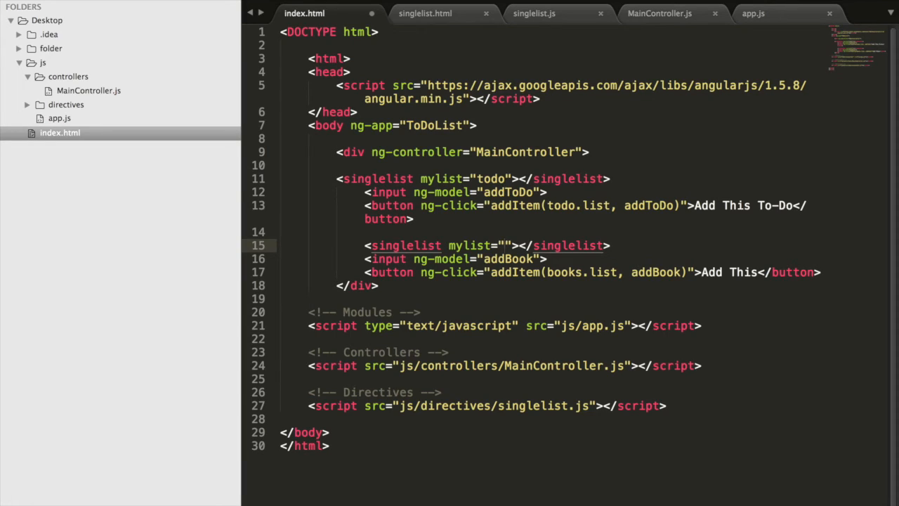
pyautogui.write('books')
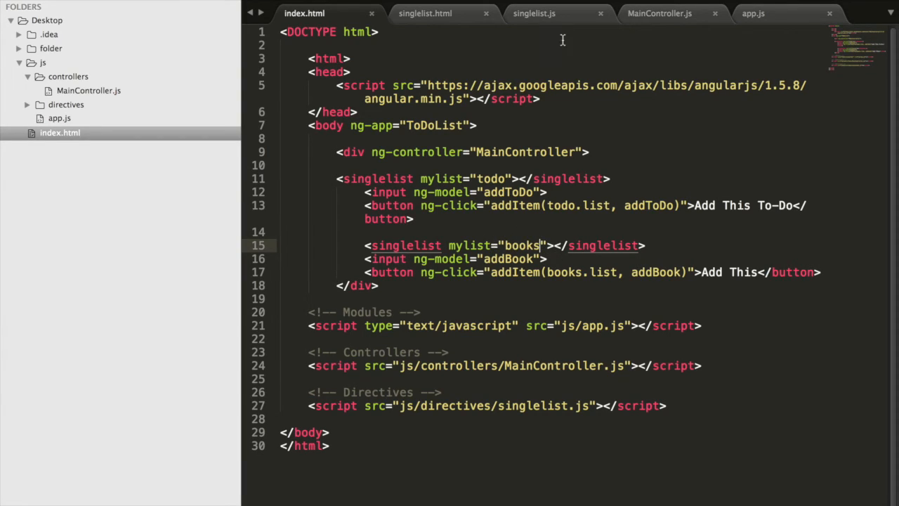
pyautogui.click(672, 14)
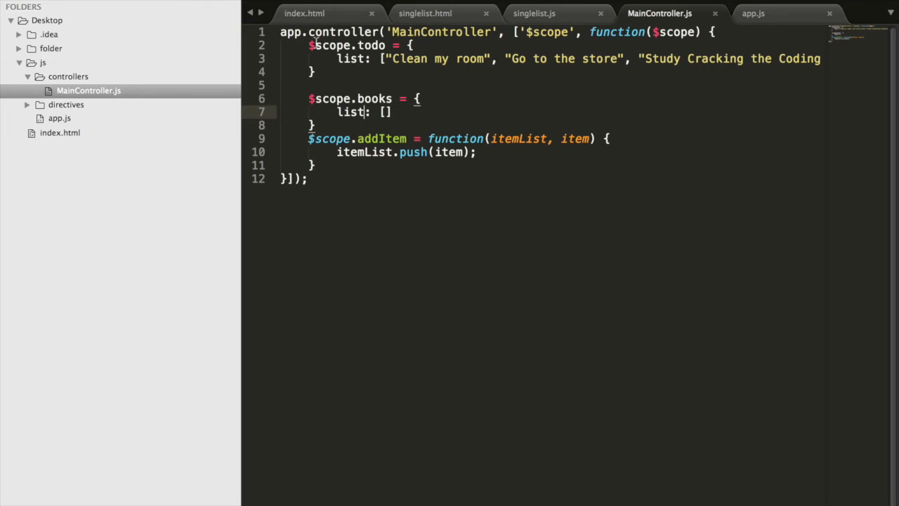
pyautogui.click(433, 14)
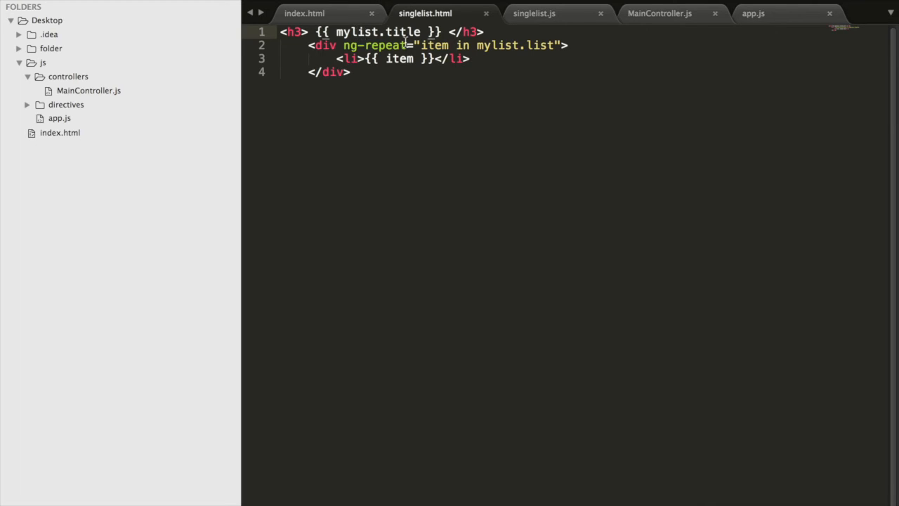
# Step: Start a title: "T property on $scope.todo in MainController.js
pyautogui.click(669, 14)
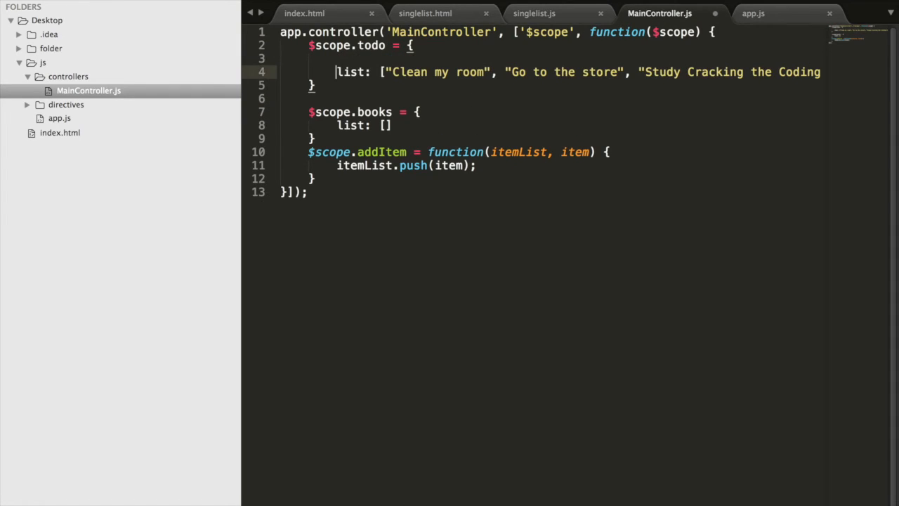
pyautogui.write('title: "T')
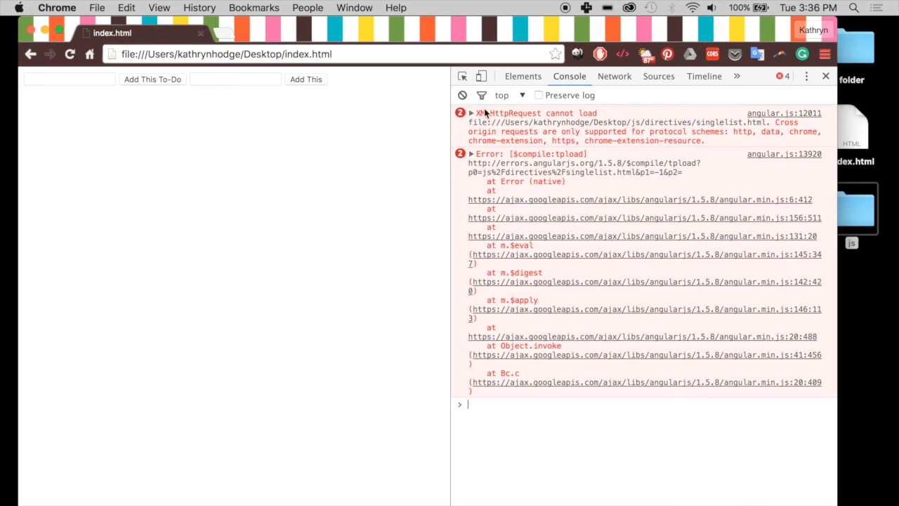
pyautogui.moveTo(527, 120)
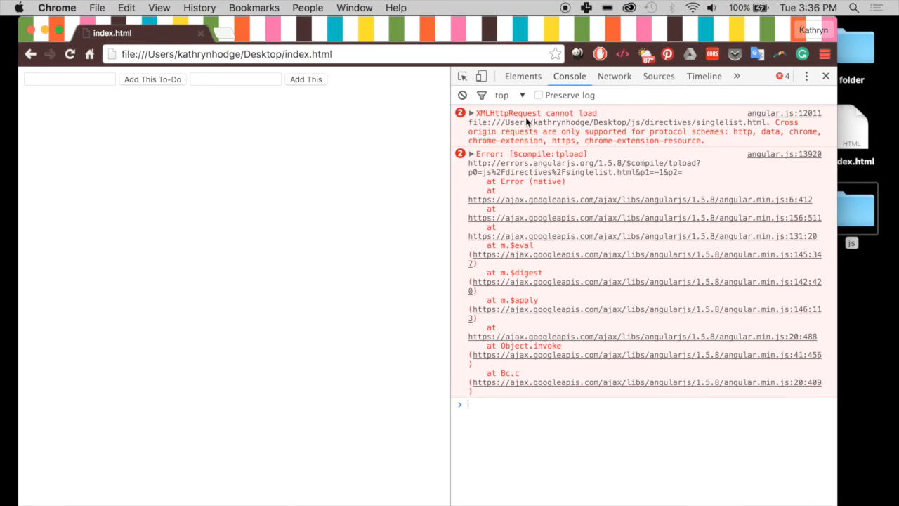
pyautogui.moveTo(621, 172)
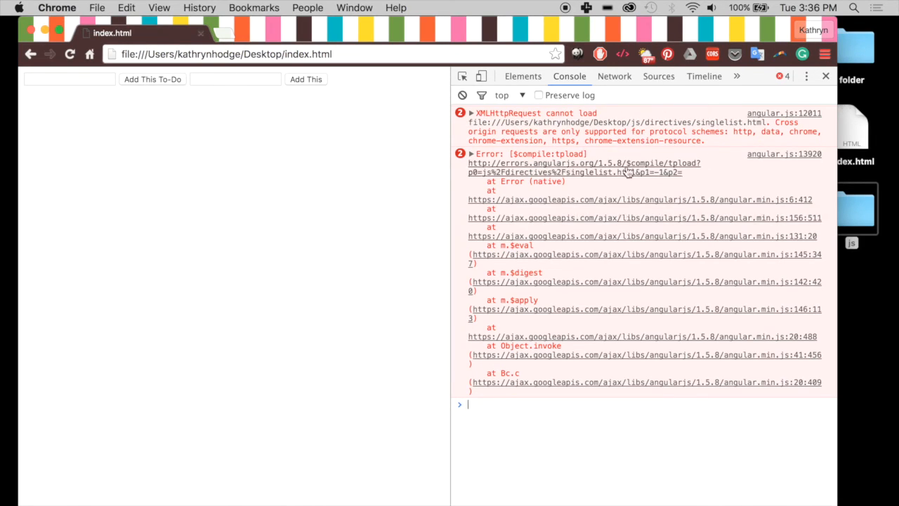
pyautogui.moveTo(640, 152)
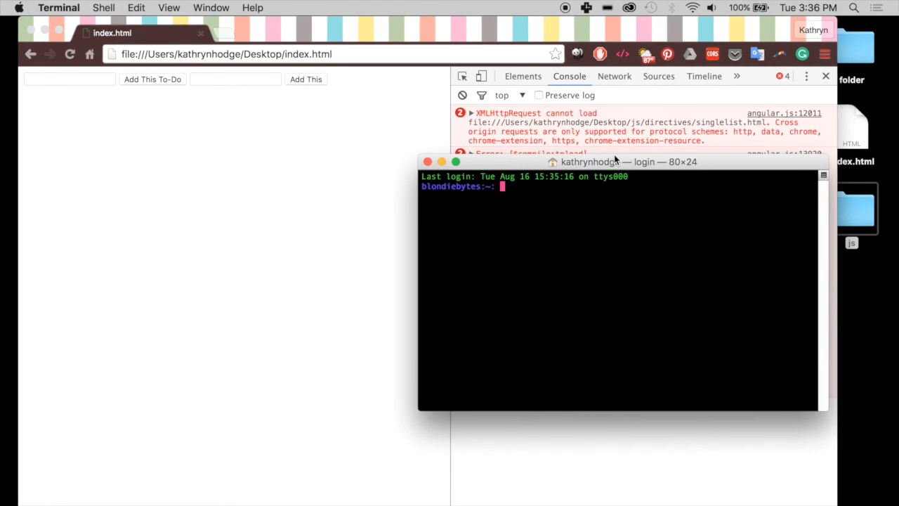
# Step: From the Desktop folder run npm install http-server -g, then start http-server
pyautogui.write('cd')
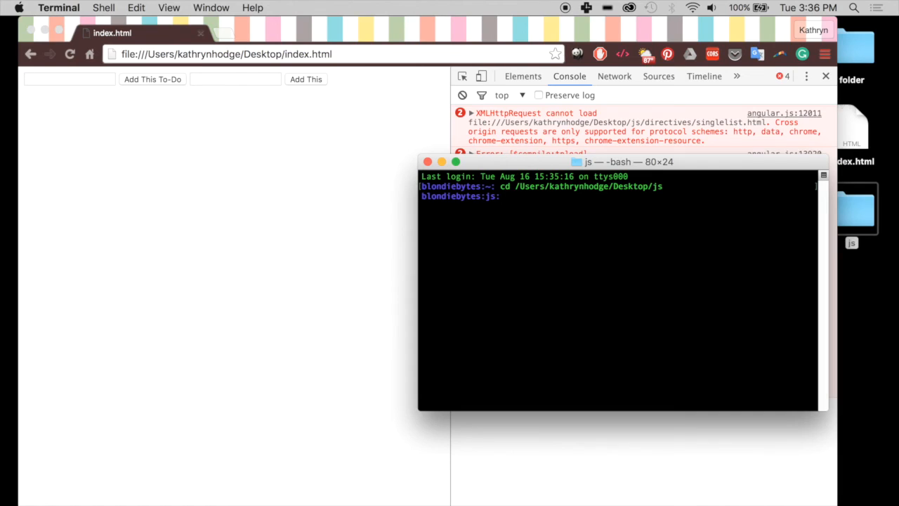
pyautogui.write('cd ..')
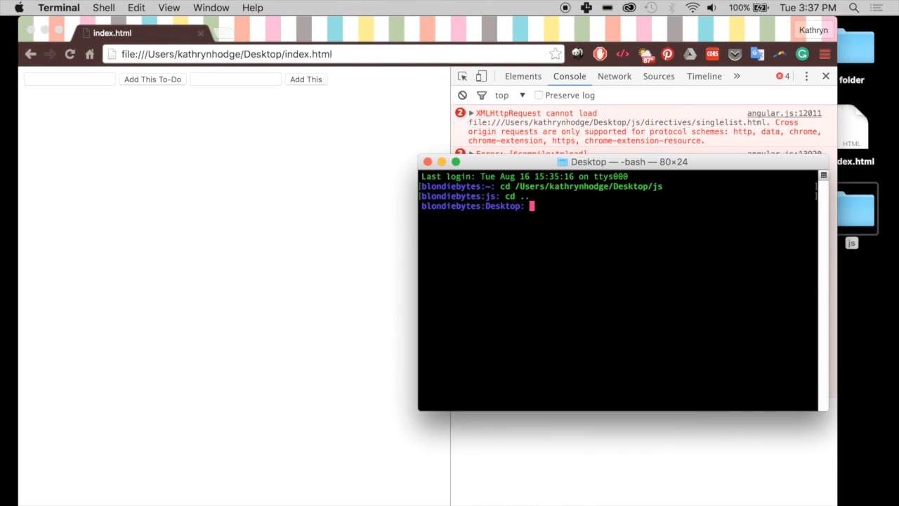
pyautogui.write('npm install ht')
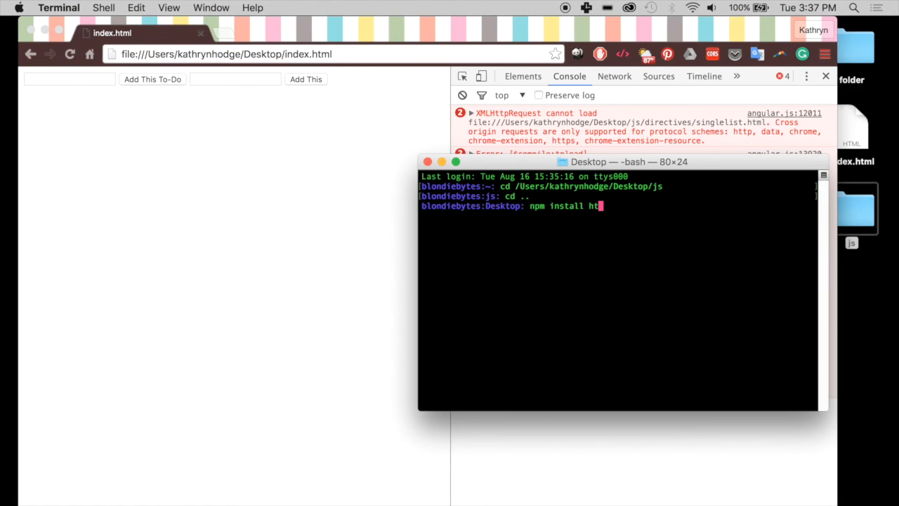
pyautogui.write('tp-server -g')
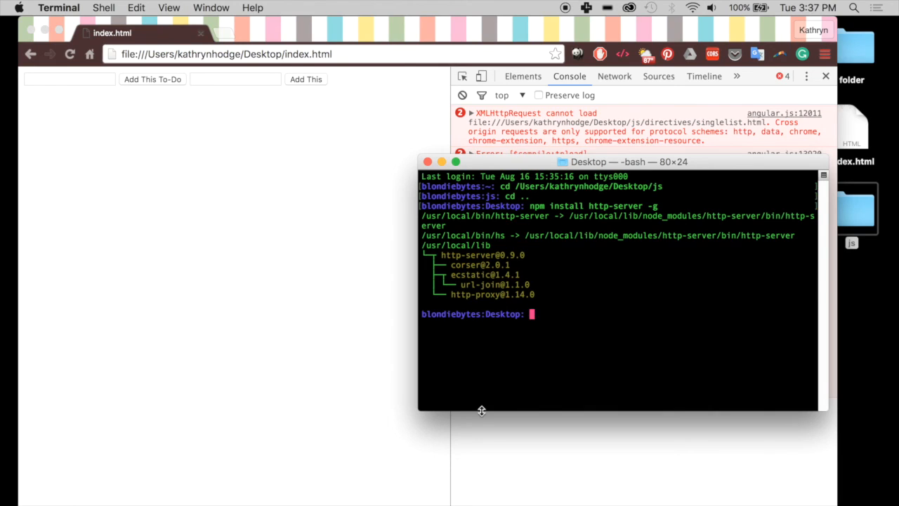
pyautogui.write('http')
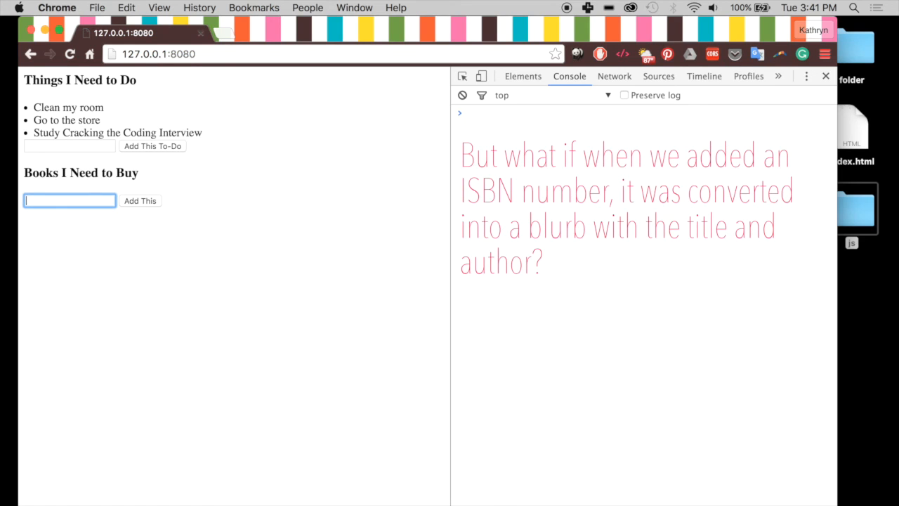
# Step: Enter 92347576 in the Books I Need to Buy field on the served page
pyautogui.write('92347576')
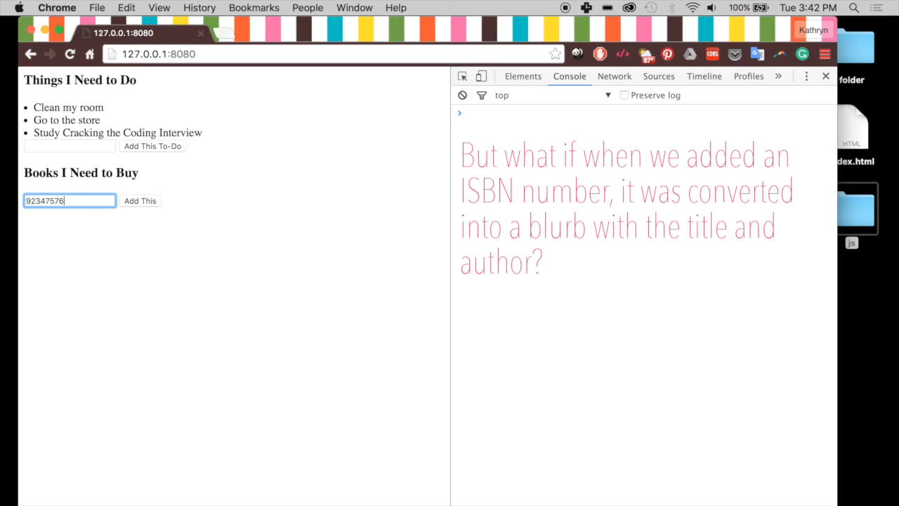
pyautogui.moveTo(62, 256)
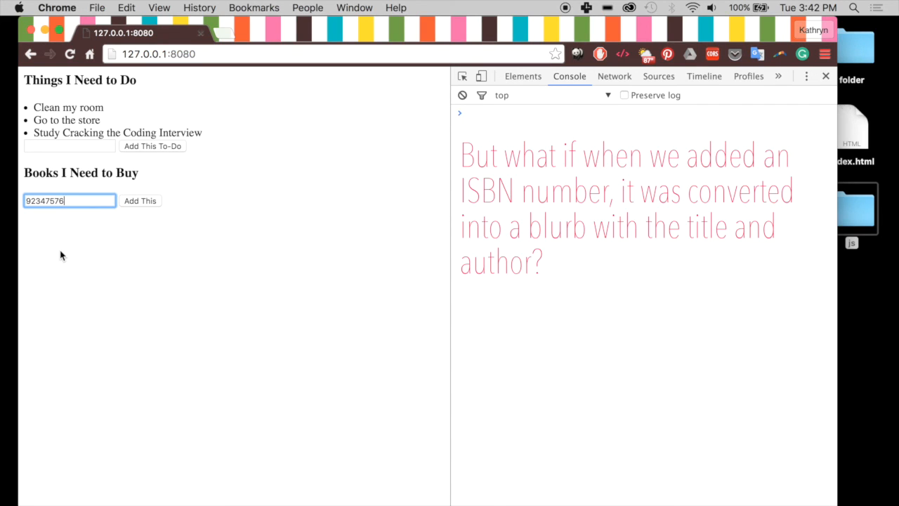